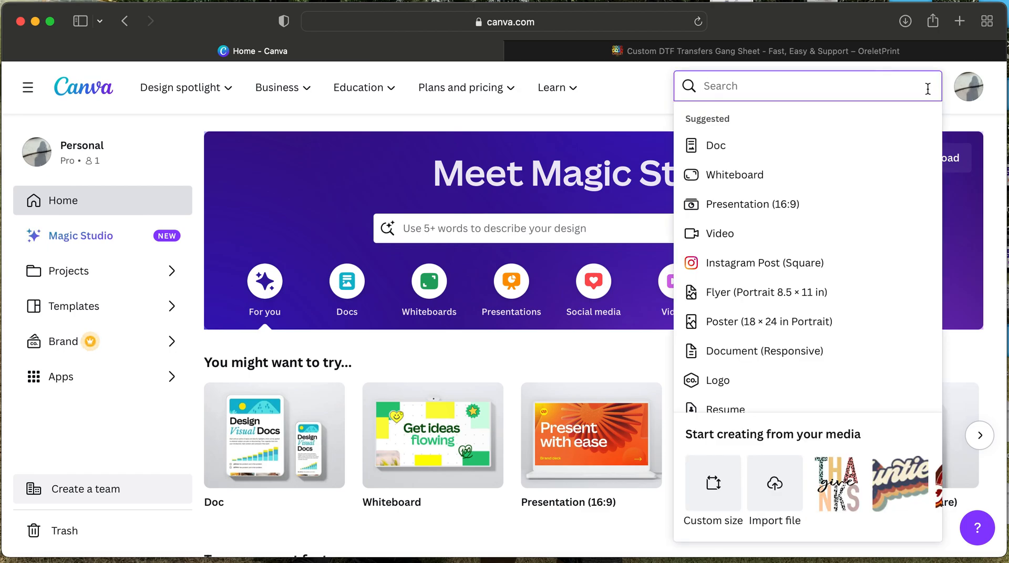
# Start a new Canva design using the Custom size option from the home page
pyautogui.click(804, 85)
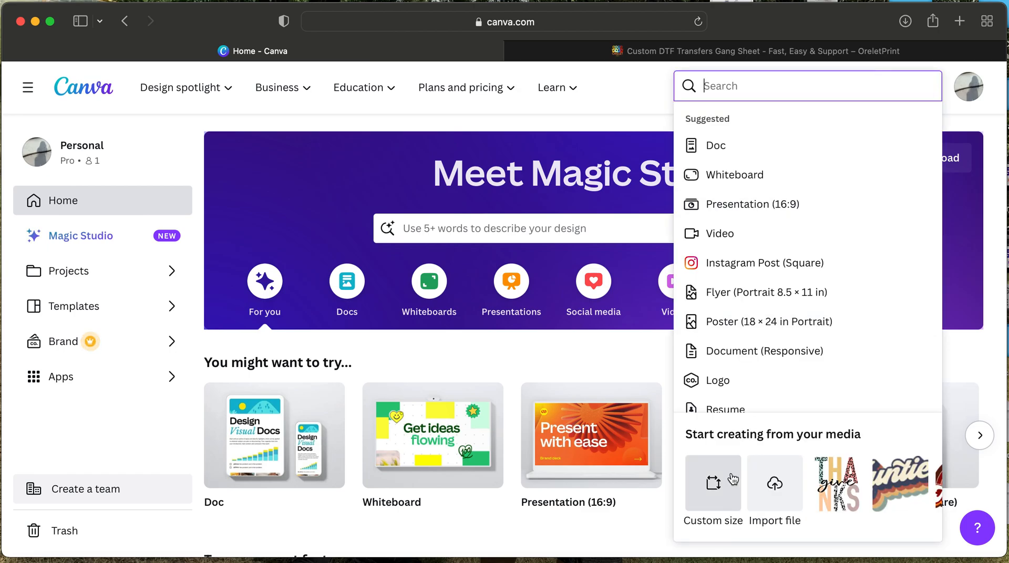
pyautogui.click(712, 493)
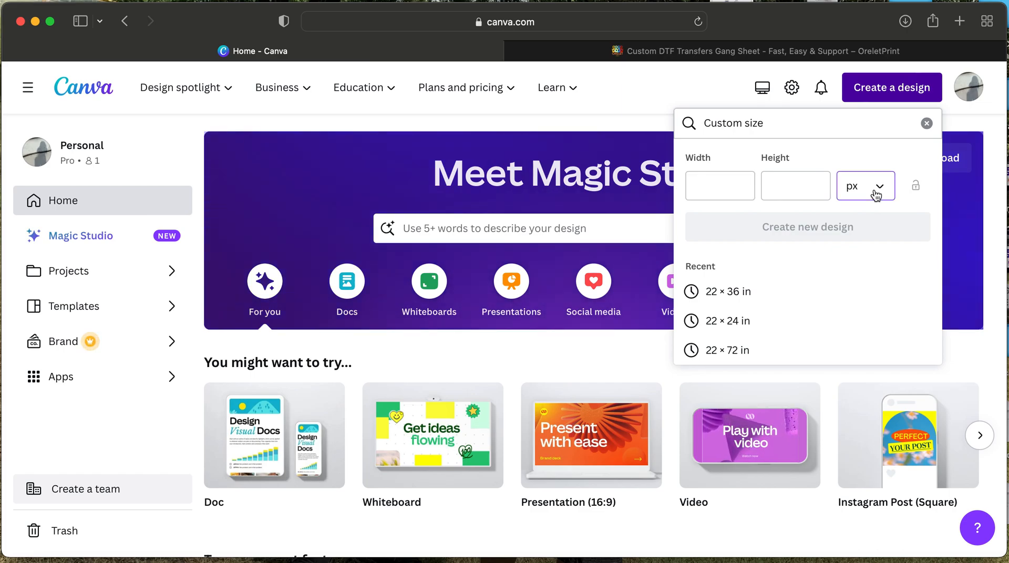
# Create a blank design 22 in wide by 36 in high, with units set to inches
pyautogui.click(865, 185)
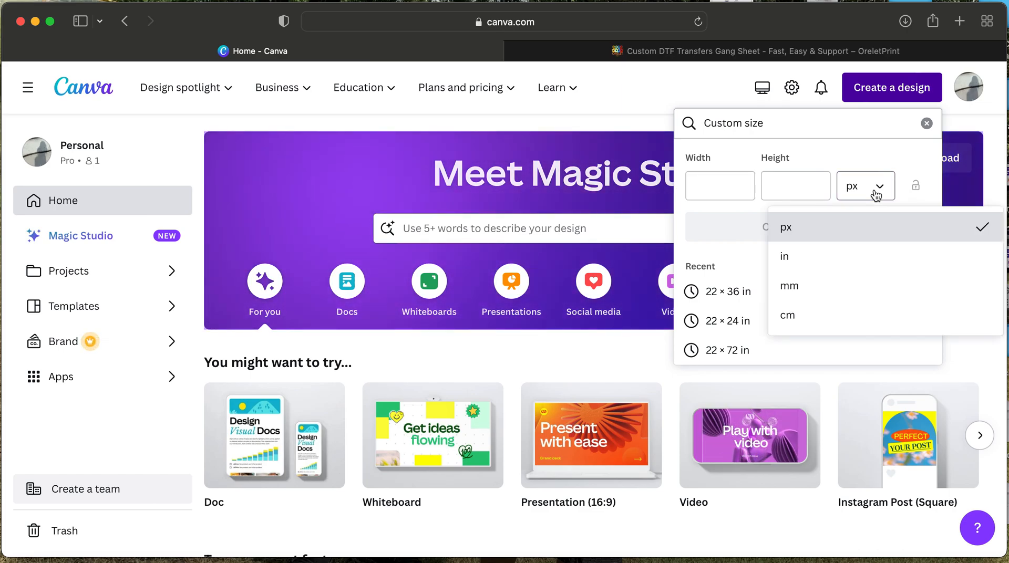
pyautogui.moveTo(806, 270)
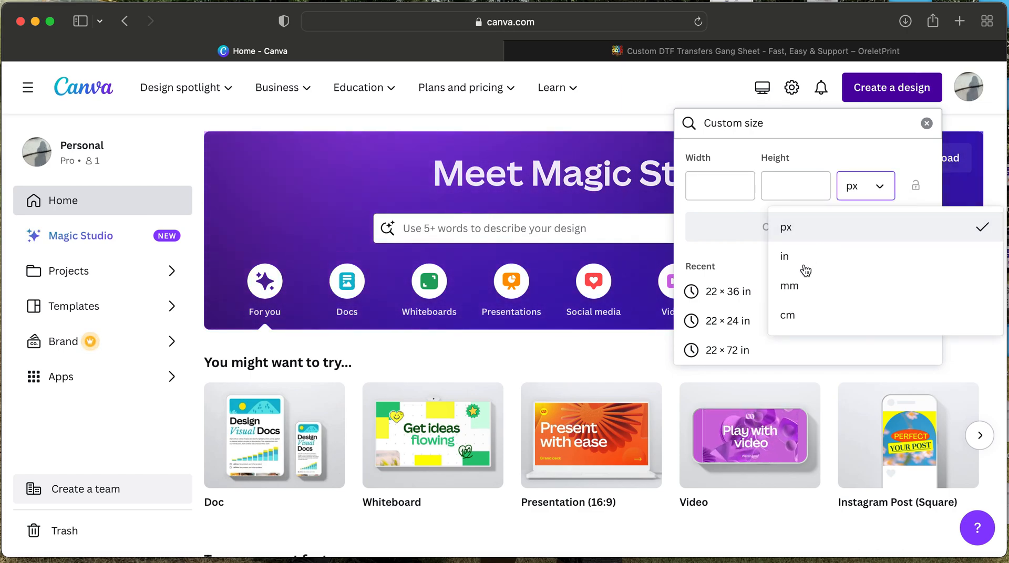
pyautogui.click(784, 257)
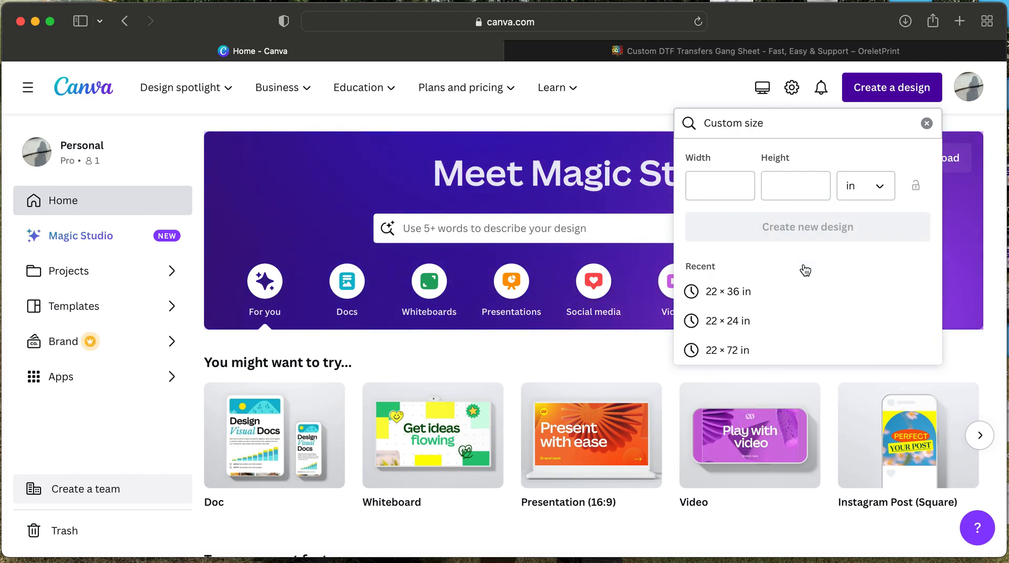
pyautogui.write('2')
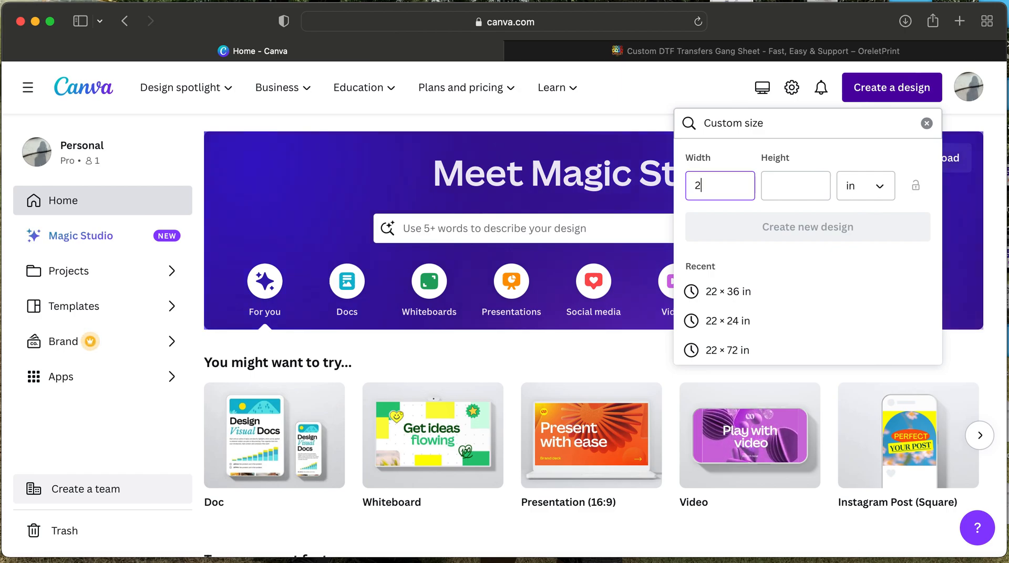
pyautogui.write('2')
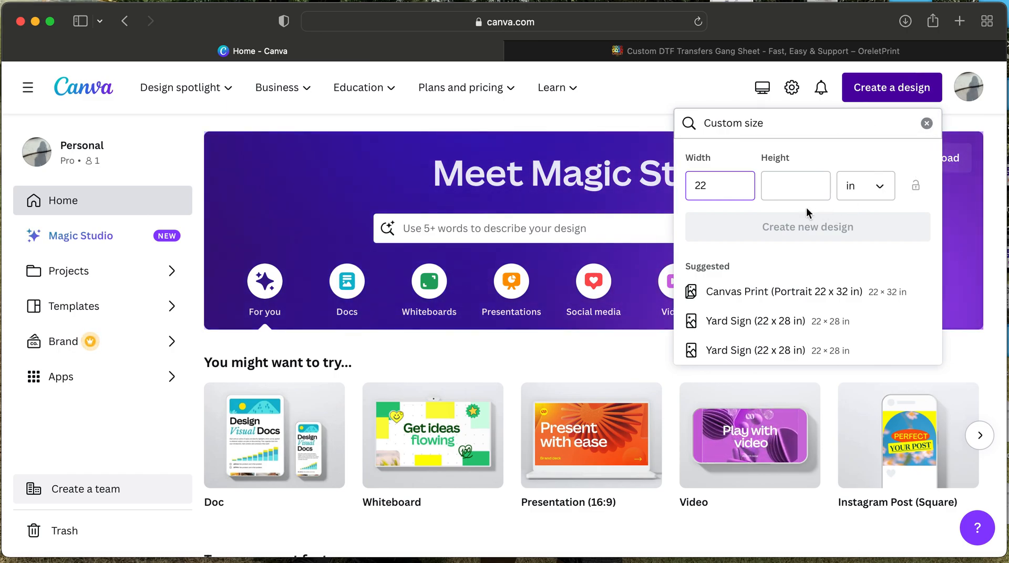
pyautogui.click(796, 185)
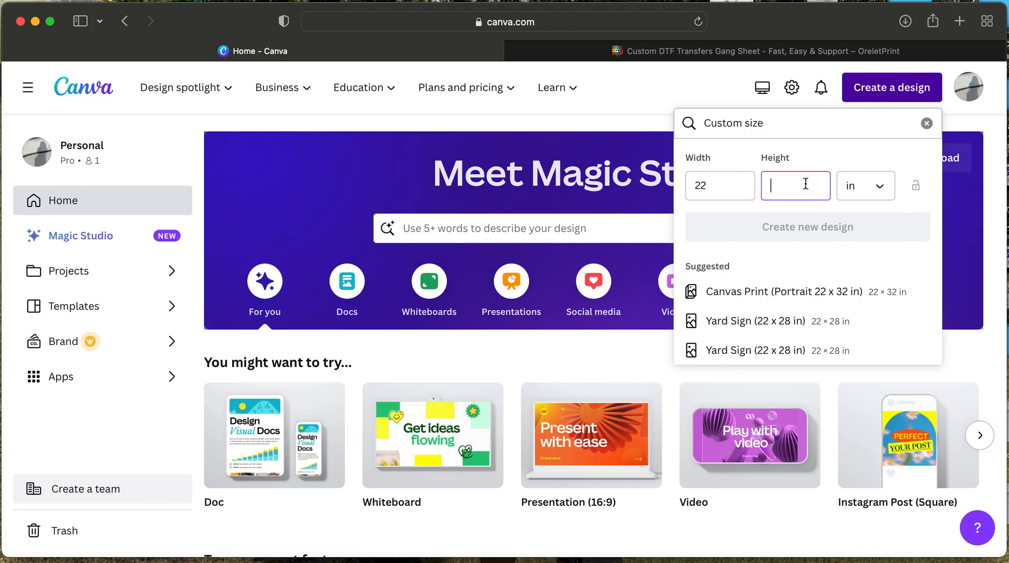
pyautogui.write('36')
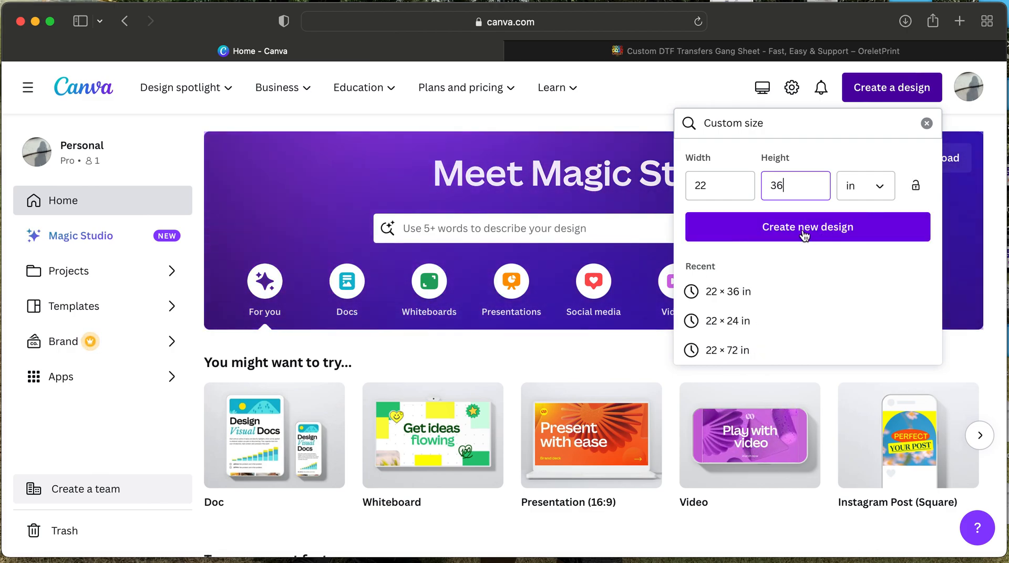
pyautogui.click(806, 227)
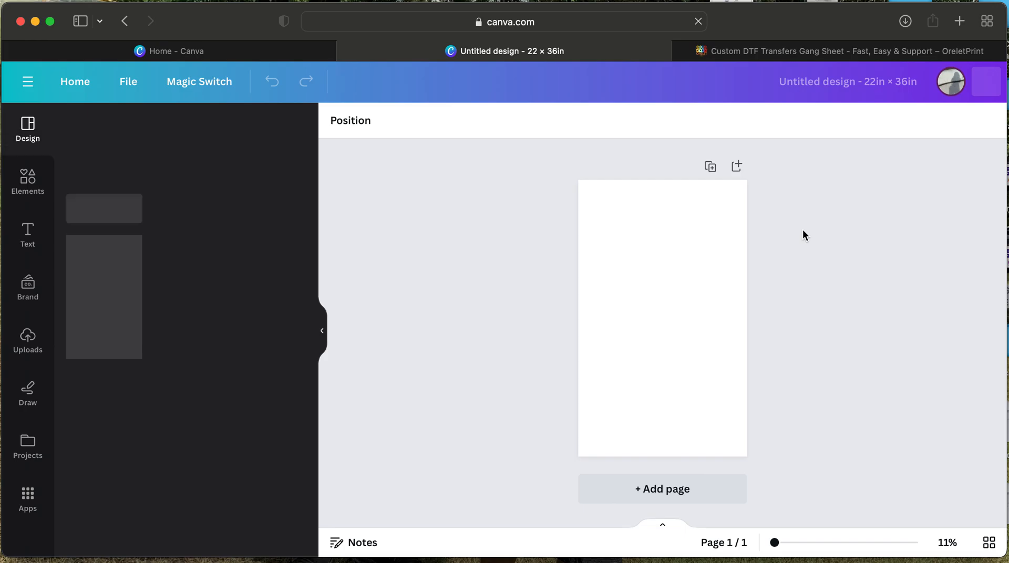
pyautogui.click(28, 129)
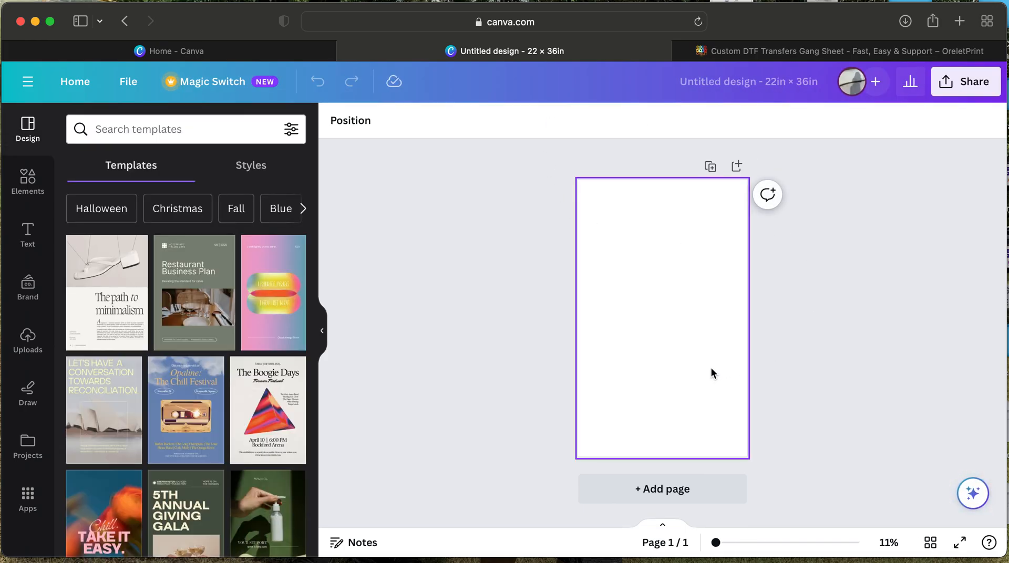
pyautogui.moveTo(662, 396)
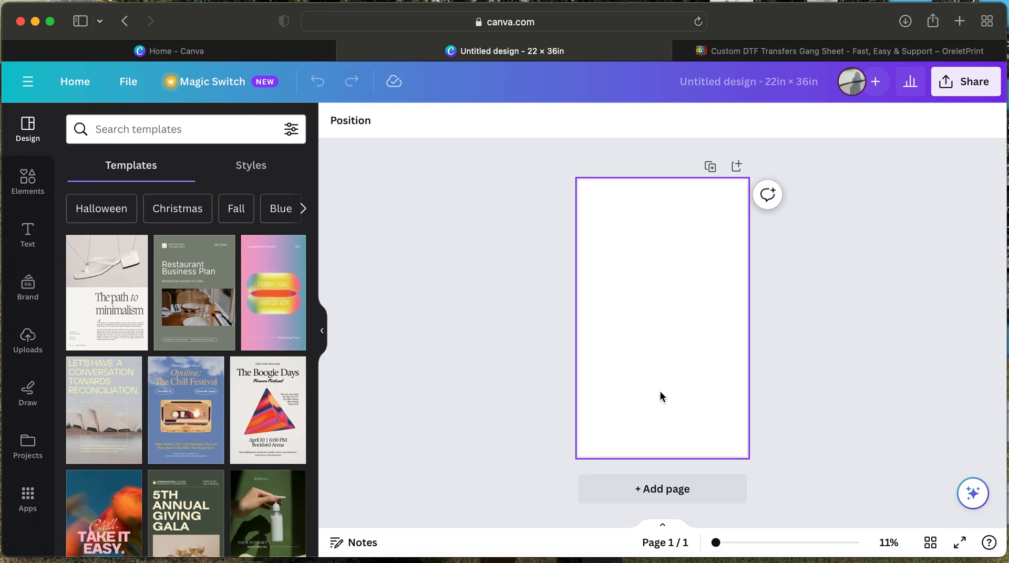
pyautogui.moveTo(666, 300)
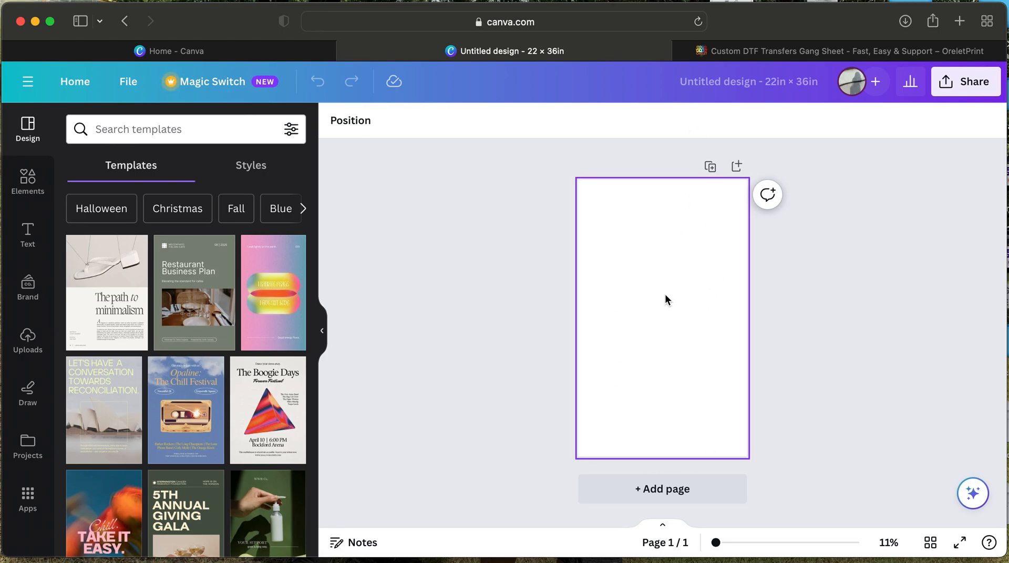
pyautogui.click(748, 81)
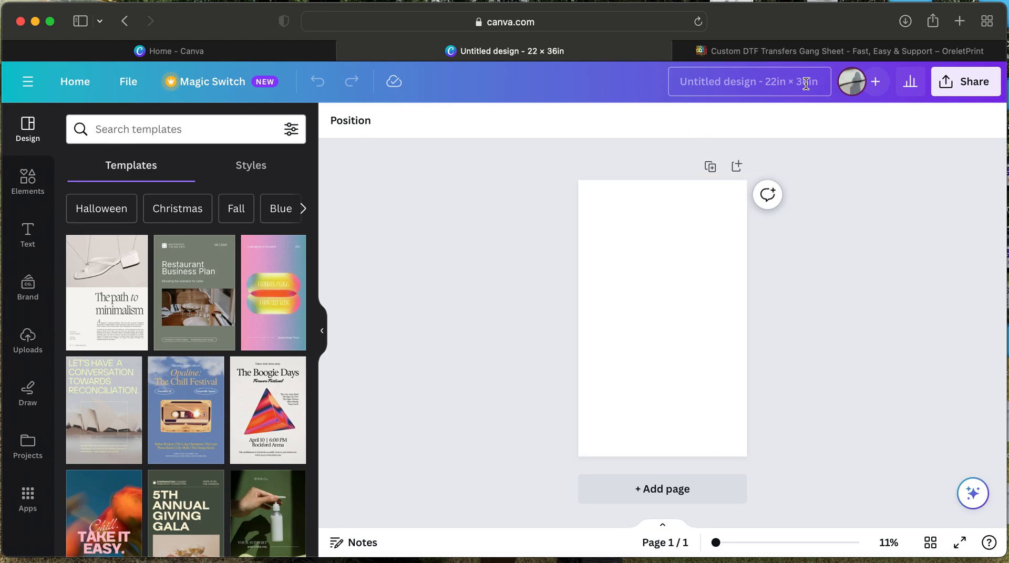
pyautogui.click(483, 142)
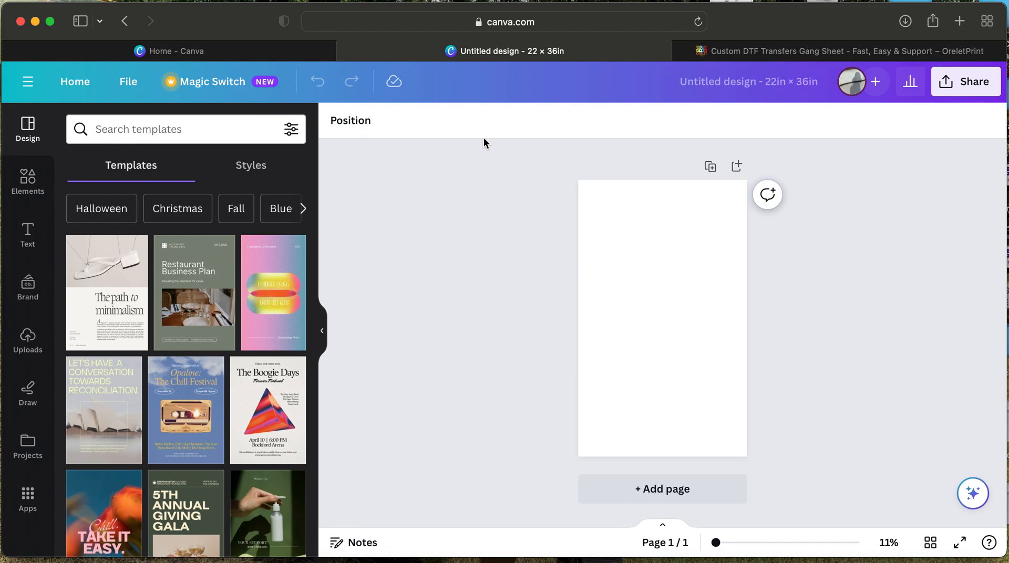
pyautogui.moveTo(54, 484)
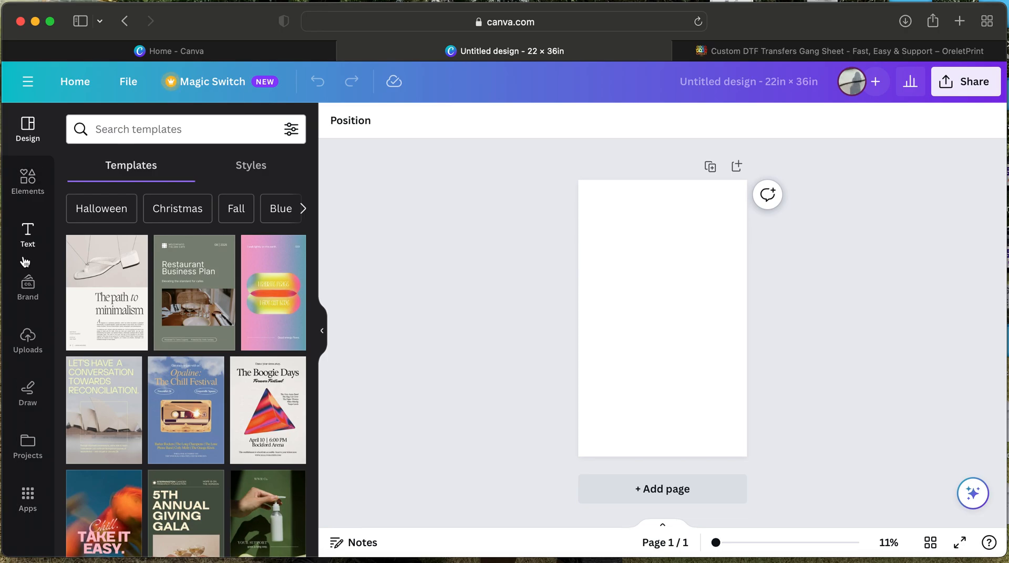
pyautogui.moveTo(27, 230)
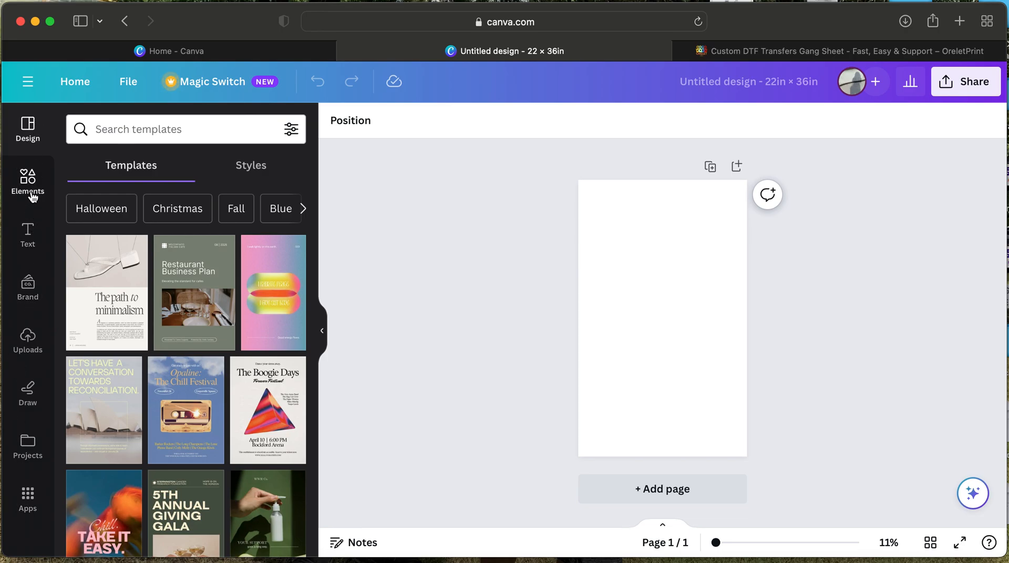
pyautogui.moveTo(27, 185)
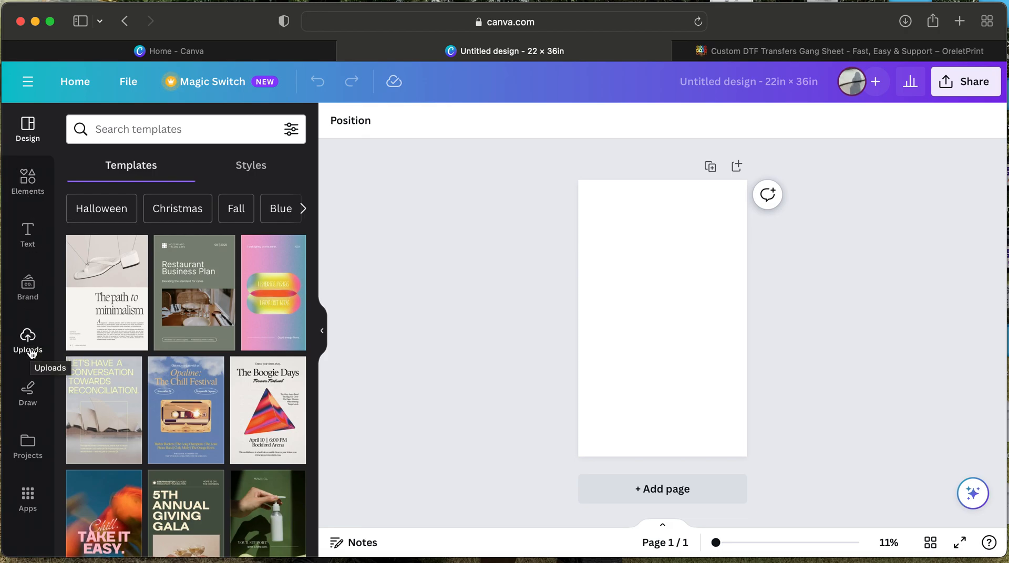
# Add the uploaded THANKS give graphic from Uploads onto the page and select it
pyautogui.click(27, 342)
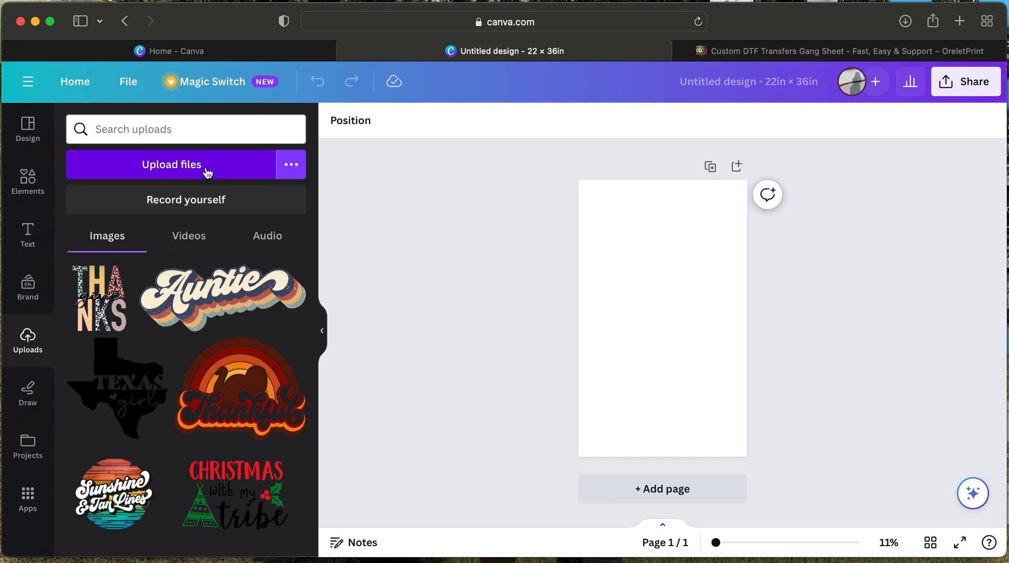
pyautogui.moveTo(234, 168)
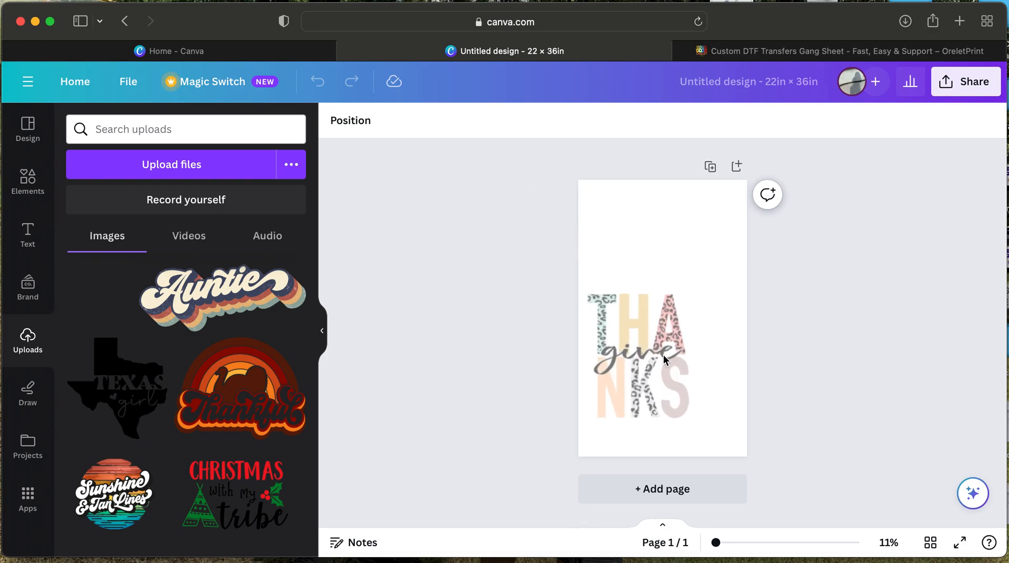
pyautogui.click(661, 361)
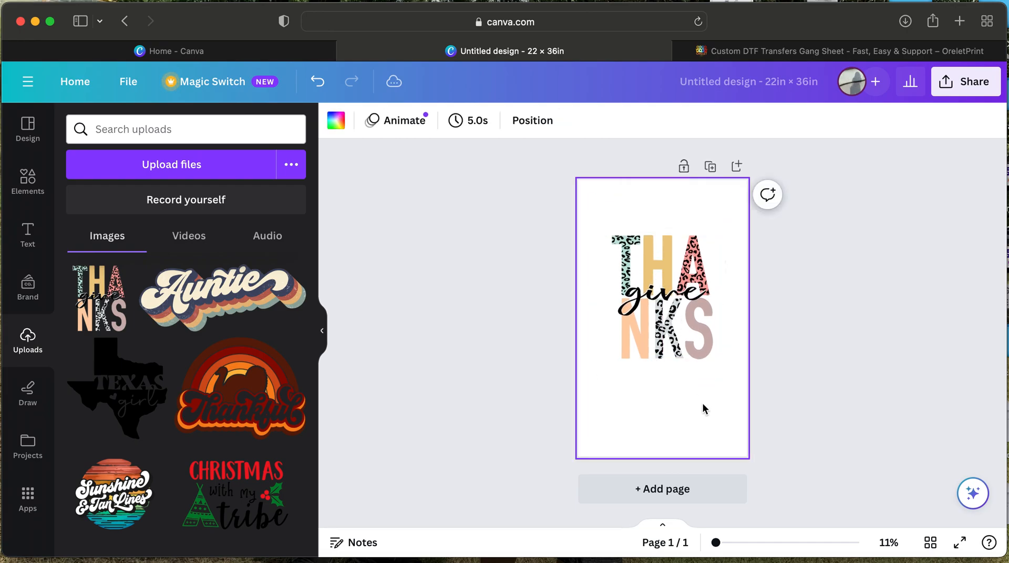
pyautogui.click(661, 293)
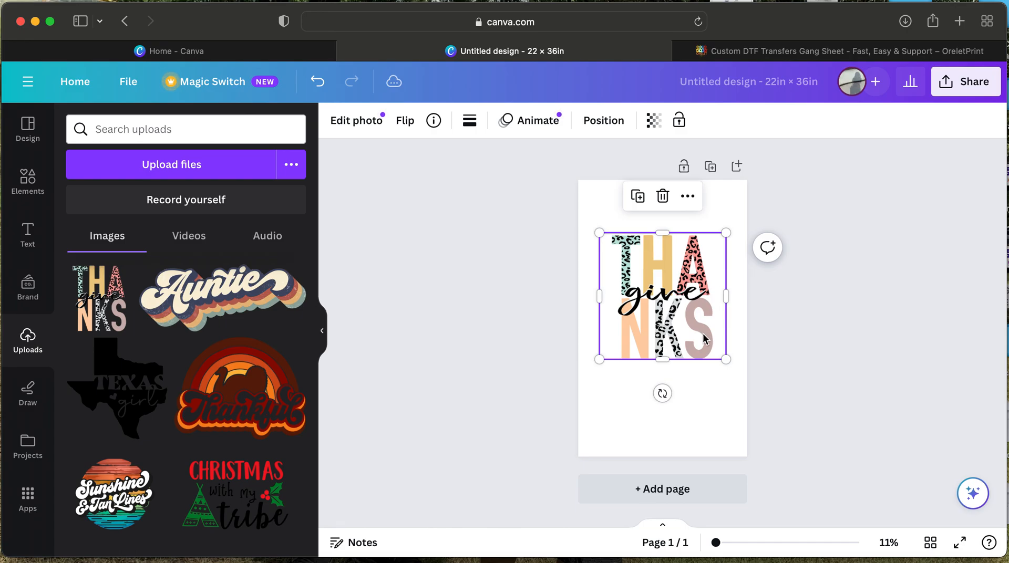
# Crop the THANKS give graphic from its bottom-left and top-right to remove empty margins
pyautogui.click(354, 120)
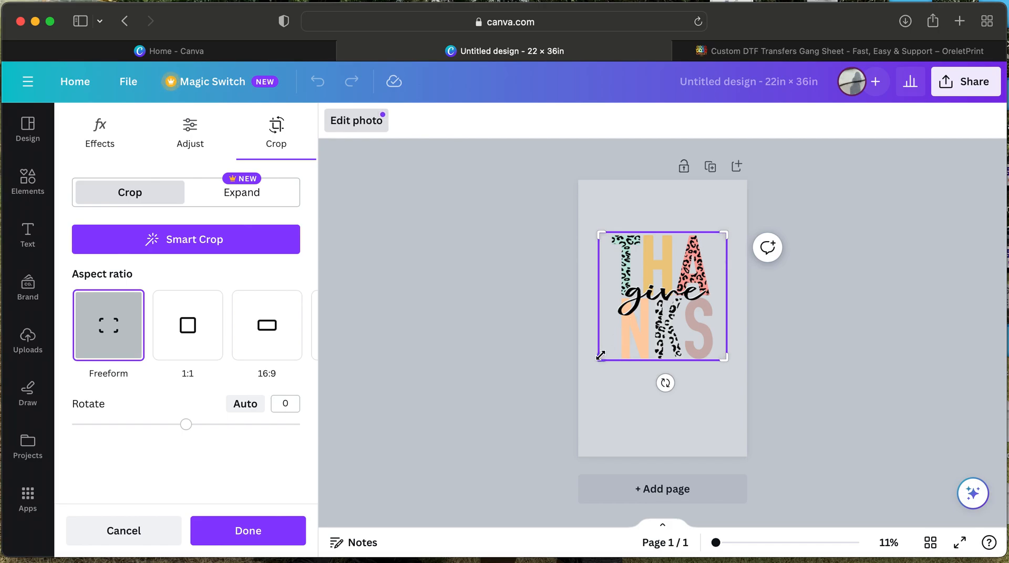
pyautogui.moveTo(600, 361); pyautogui.dragTo(604, 361)
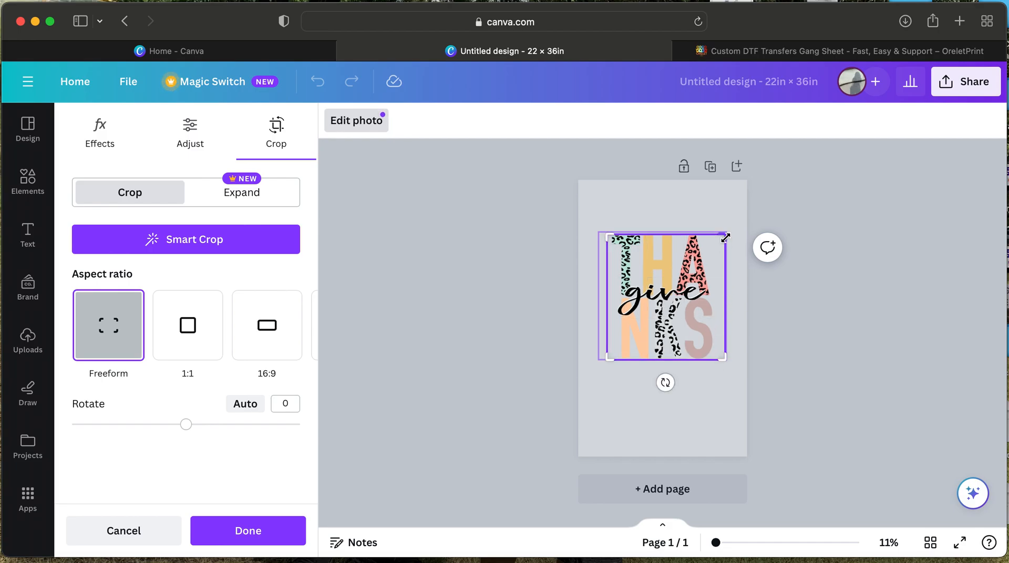
pyautogui.moveTo(726, 237); pyautogui.dragTo(718, 240)
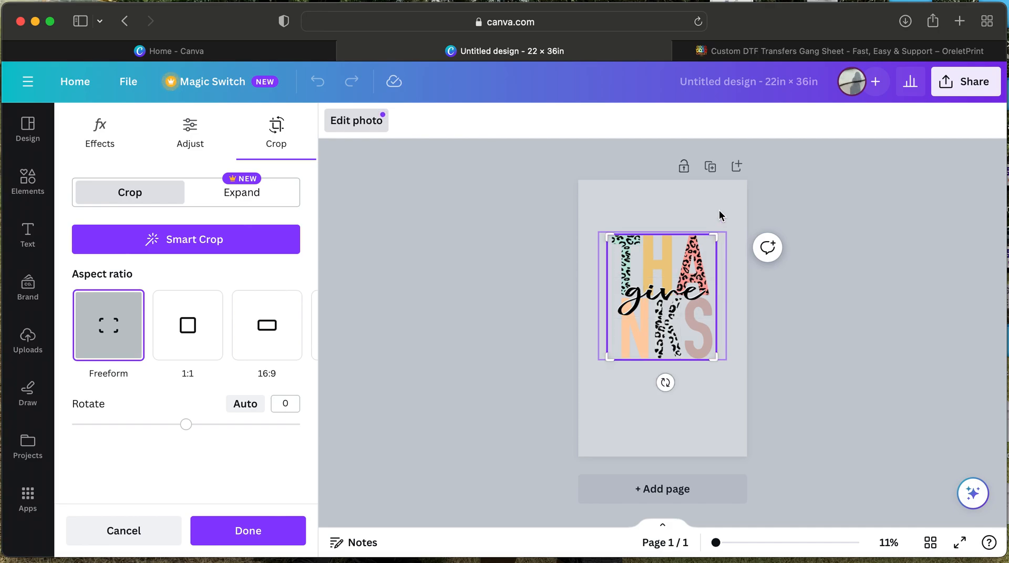
pyautogui.click(248, 530)
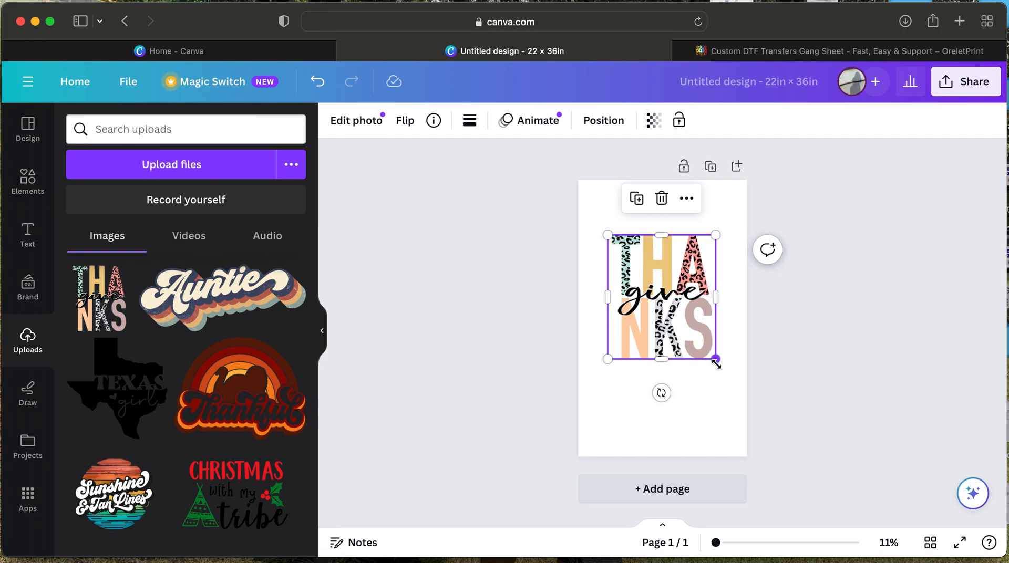
# Scale the give THANKS design to about 10.6 × 12.2 in and place it in the top-left corner
pyautogui.moveTo(716, 362); pyautogui.dragTo(695, 339)
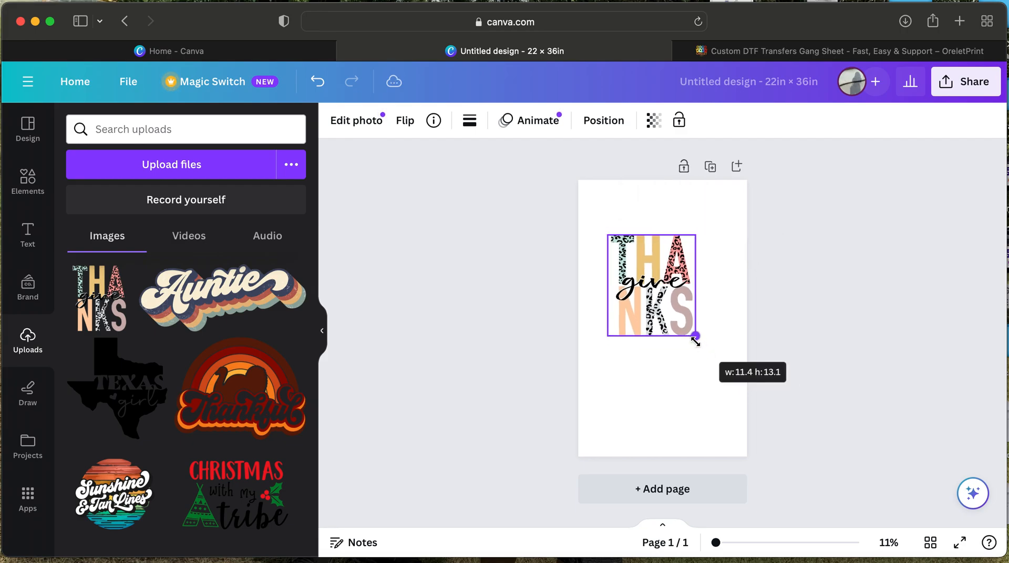
pyautogui.moveTo(695, 339); pyautogui.dragTo(691, 332)
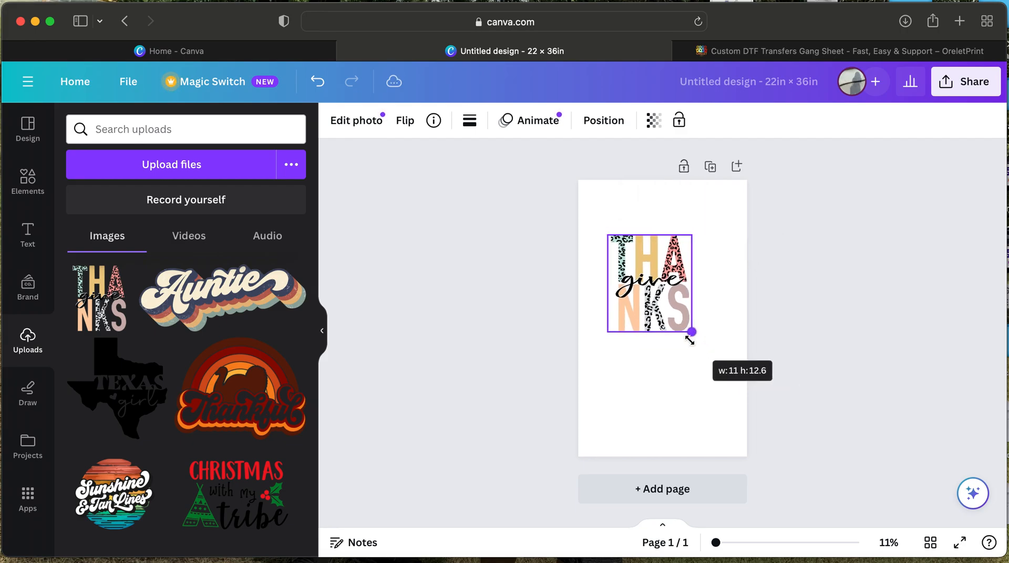
pyautogui.moveTo(692, 333); pyautogui.dragTo(689, 330)
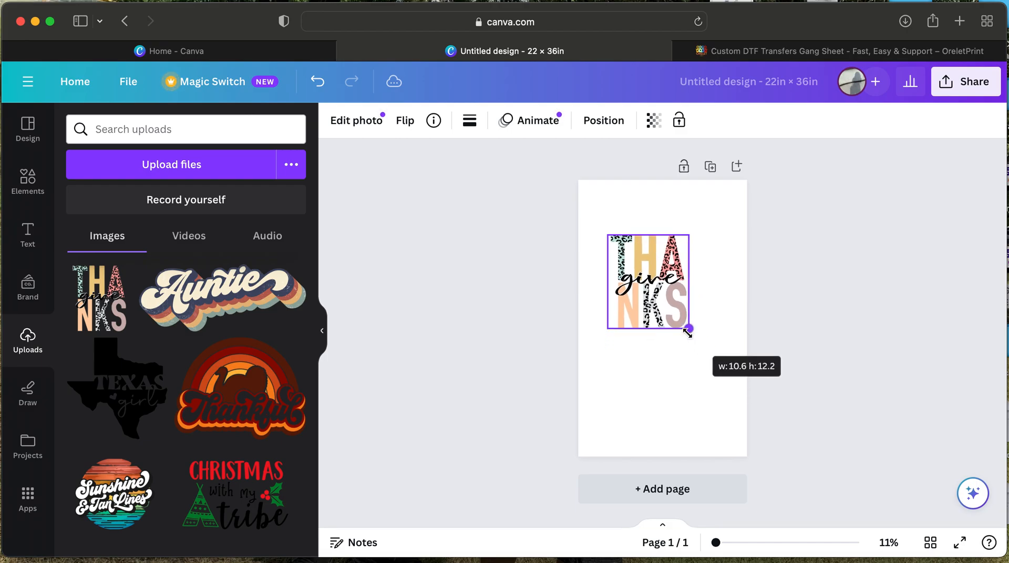
pyautogui.moveTo(690, 330); pyautogui.dragTo(681, 318)
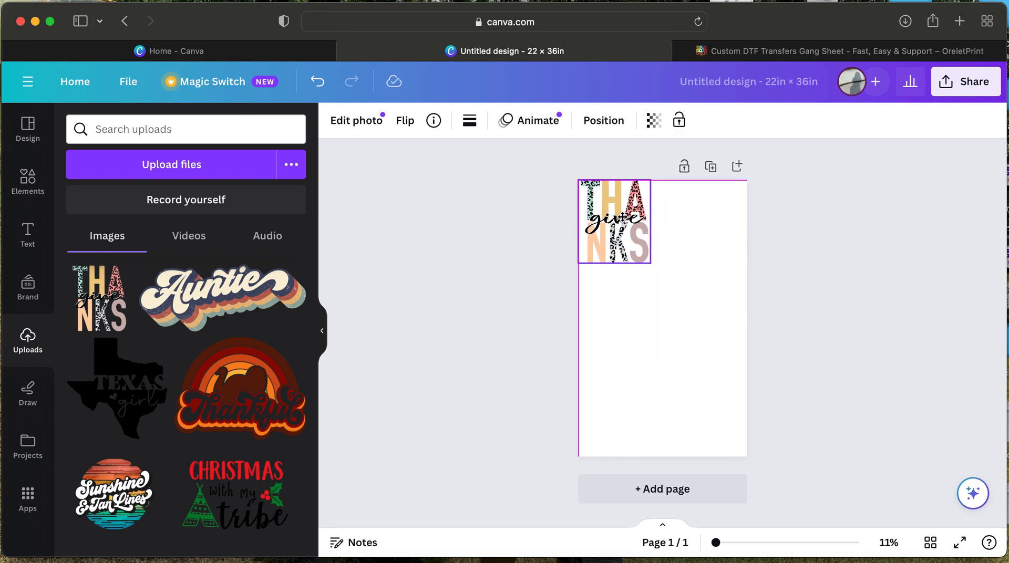
pyautogui.click(613, 220)
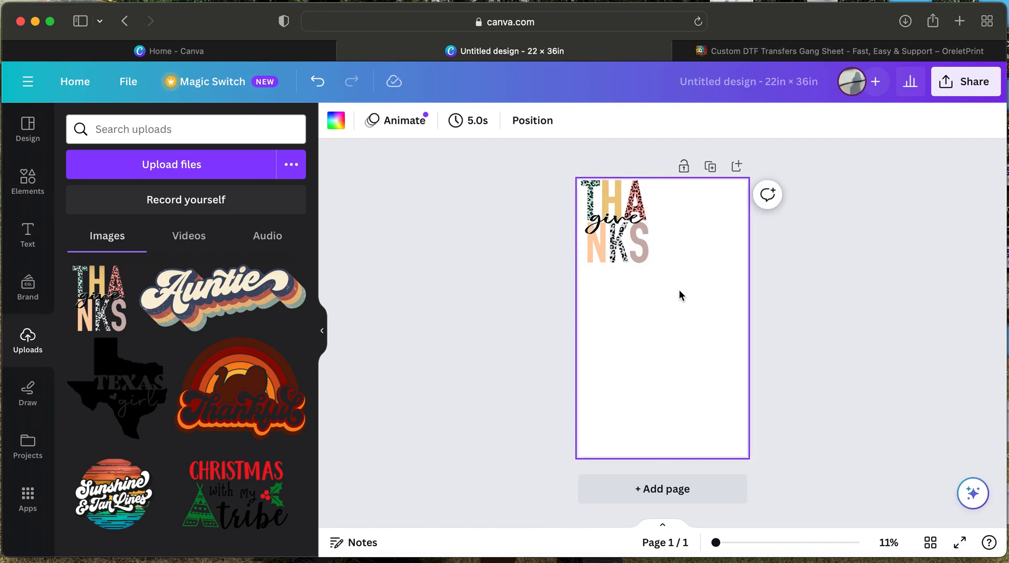
pyautogui.click(615, 222)
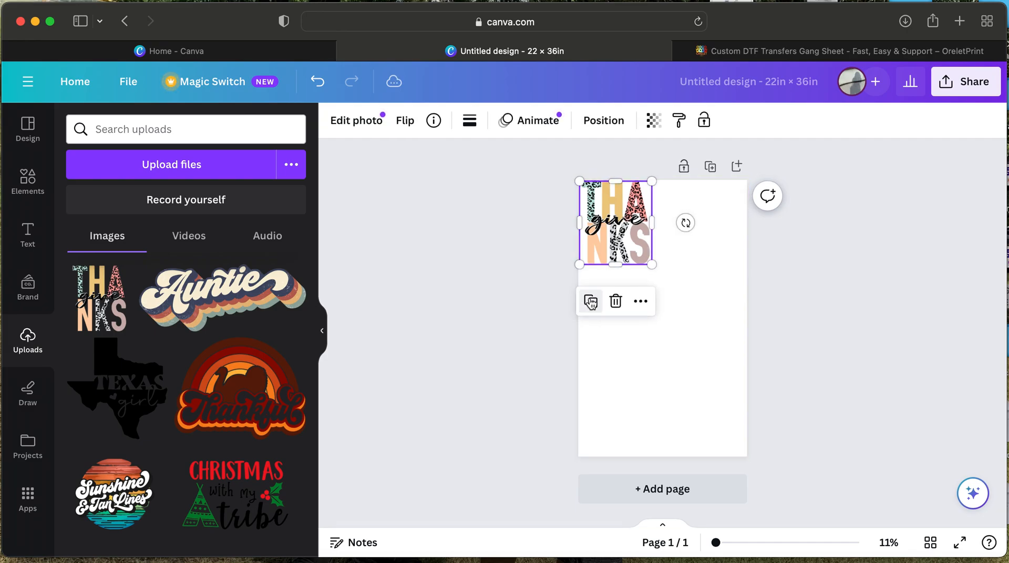
# Duplicate the give THANKS design and set the copy directly below the original
pyautogui.click(590, 302)
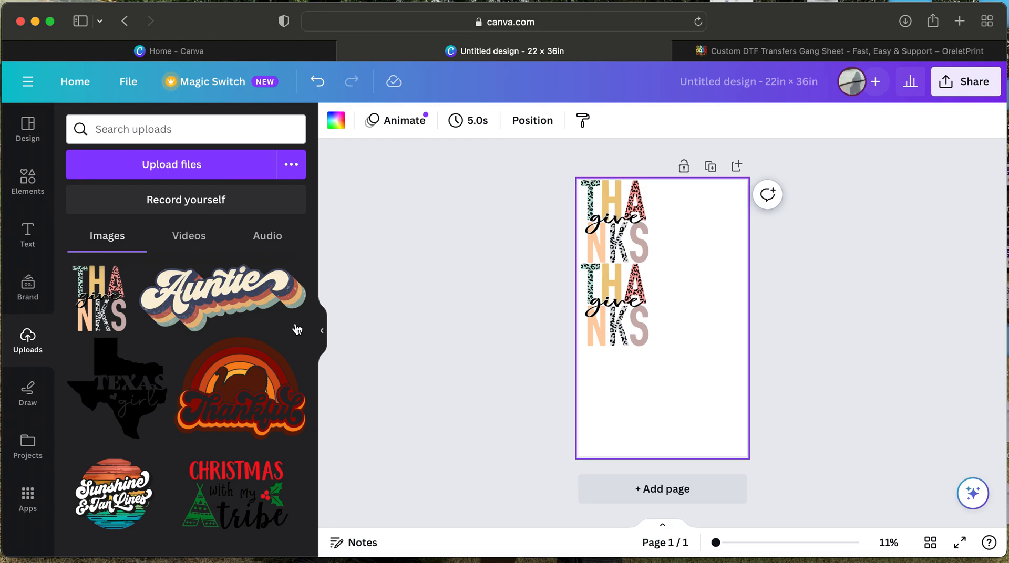
pyautogui.moveTo(217, 290); pyautogui.dragTo(670, 361)
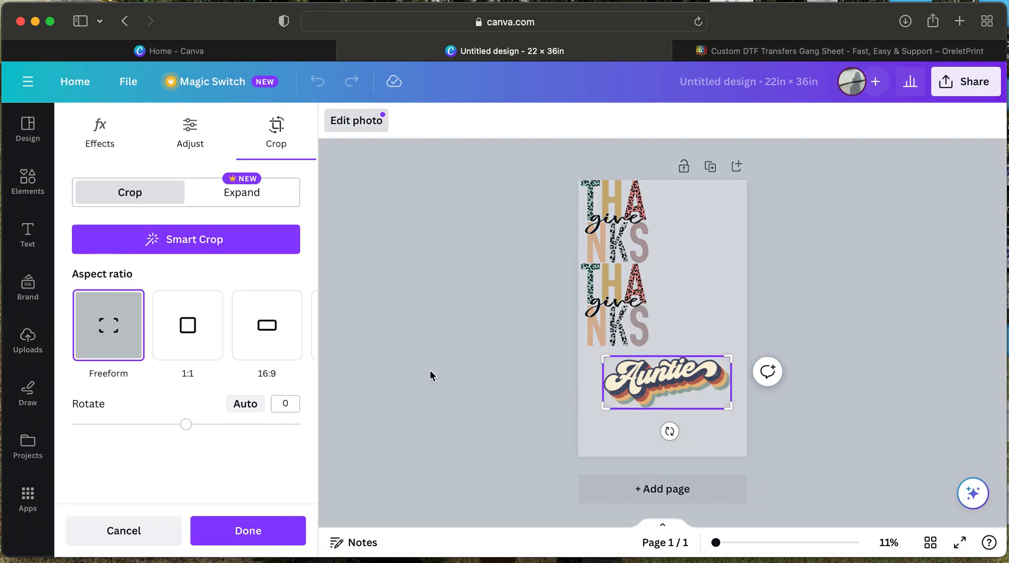
pyautogui.moveTo(685, 352)
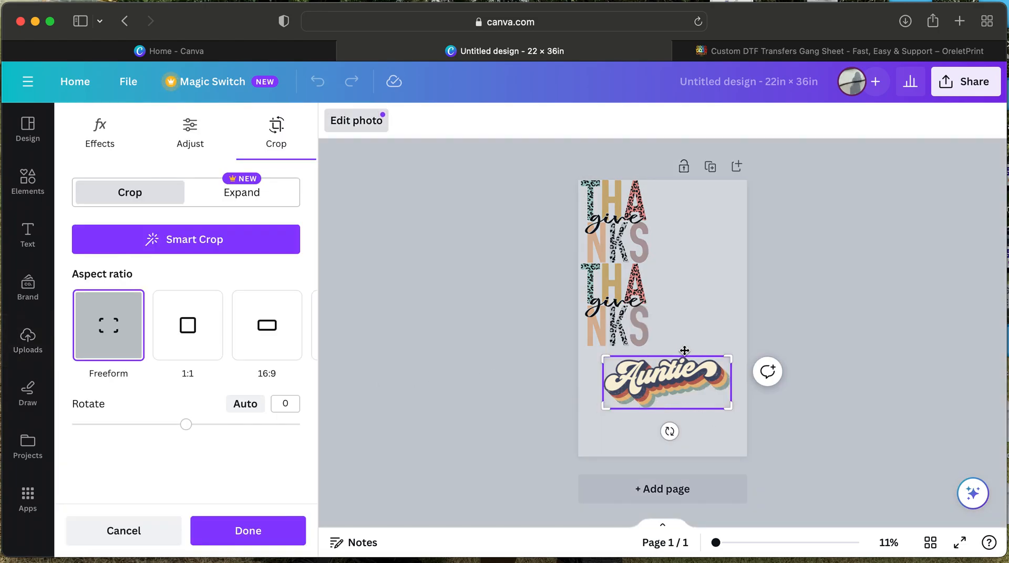
pyautogui.moveTo(754, 299)
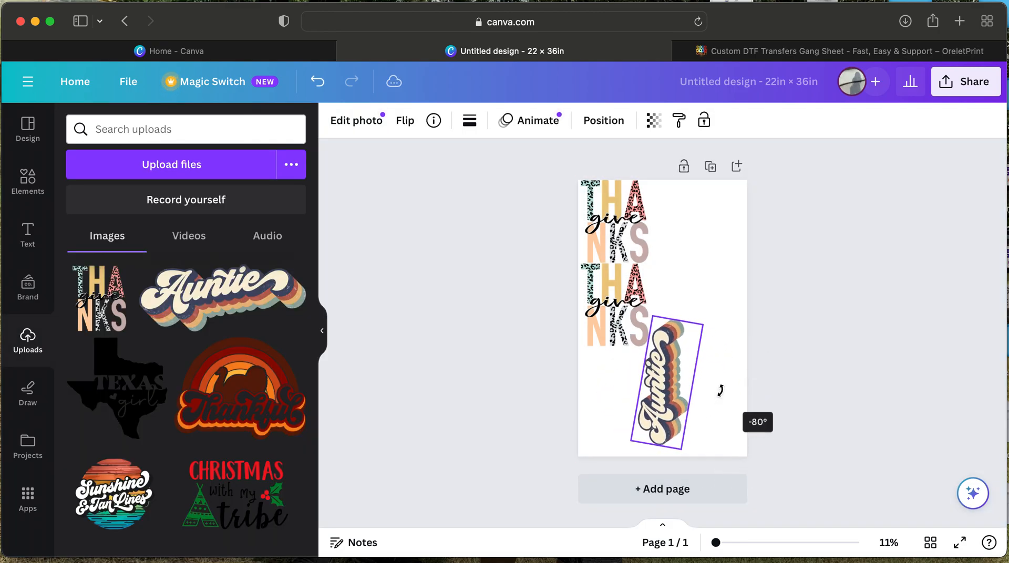
# Rotate the Auntie design upright (-90°) and move it beside the Thanks stack at top
pyautogui.moveTo(721, 390); pyautogui.dragTo(721, 381)
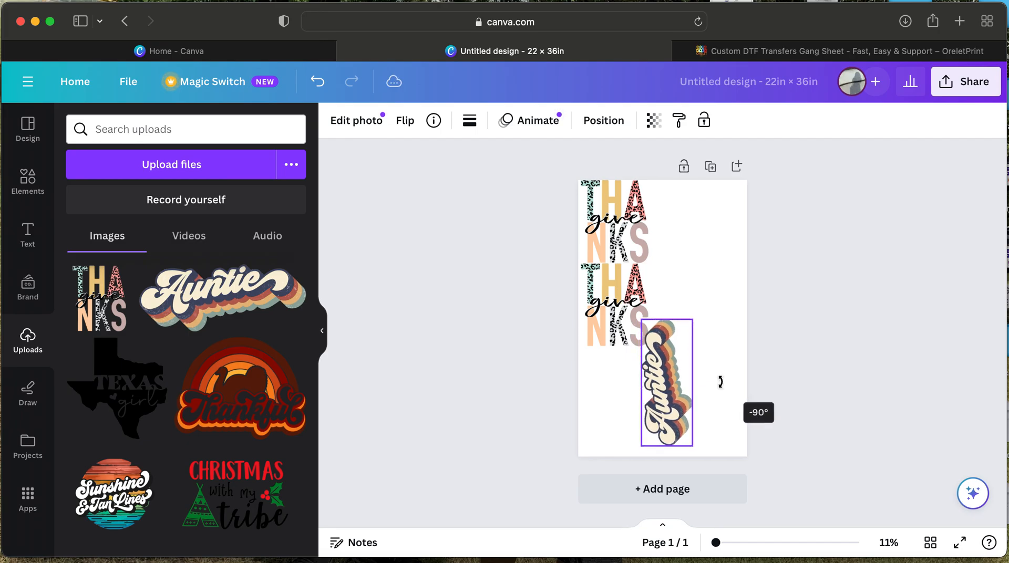
pyautogui.moveTo(662, 381); pyautogui.dragTo(681, 257)
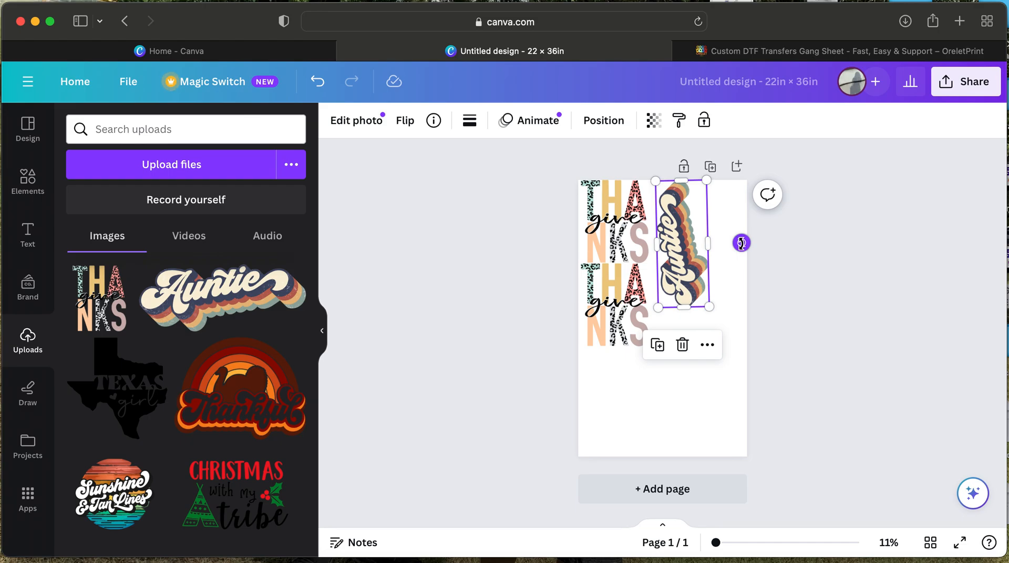
pyautogui.moveTo(713, 247); pyautogui.dragTo(694, 270)
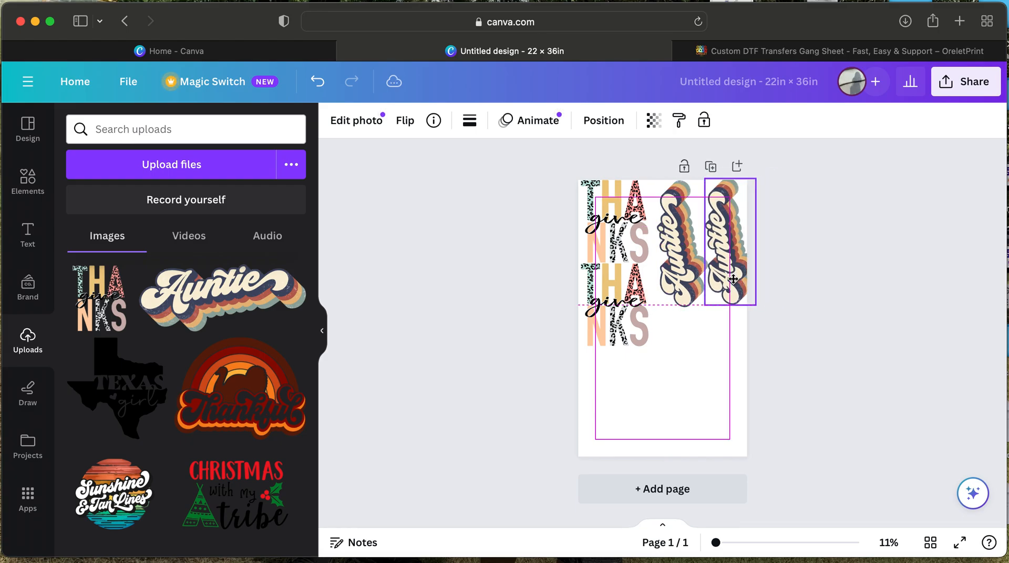
# Place a second upright Auntie copy at the right edge beside the first
pyautogui.moveTo(723, 241); pyautogui.dragTo(667, 380)
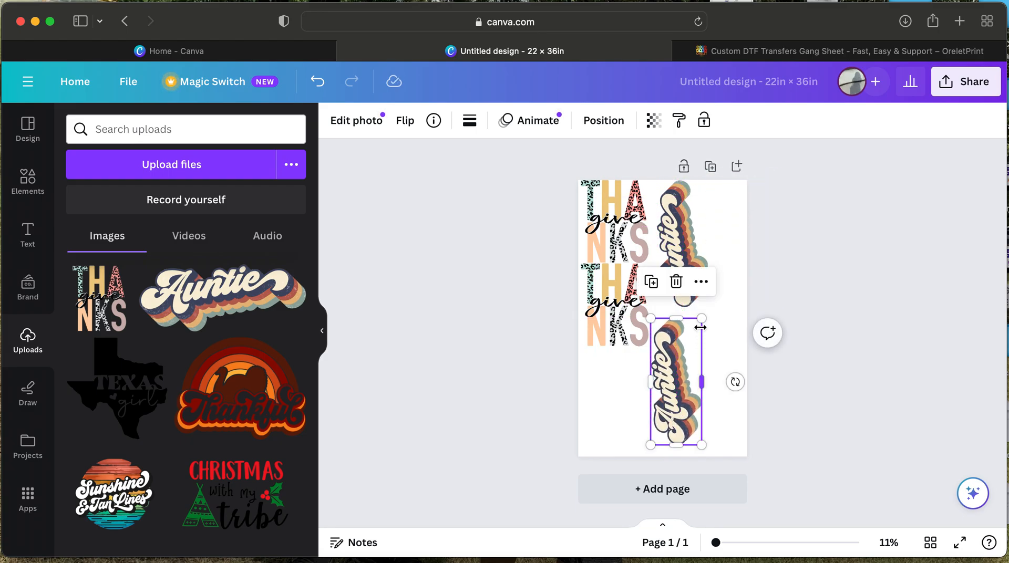
pyautogui.moveTo(703, 320); pyautogui.dragTo(695, 354)
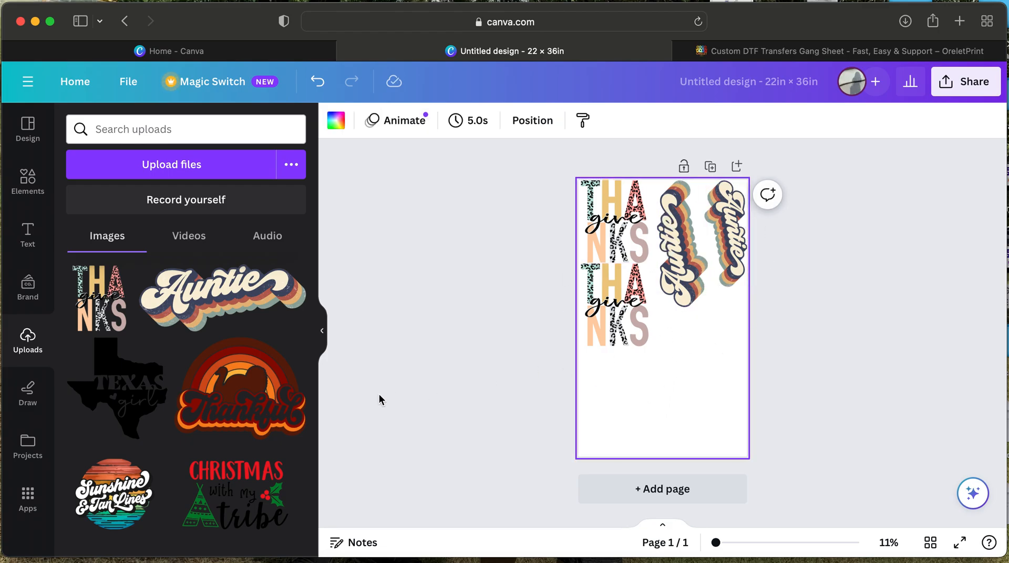
# Add the peace, love, thanksgiving design, crop it, size it to about 10.3 in wide and set it under the Thanks stack
pyautogui.scroll(-3)
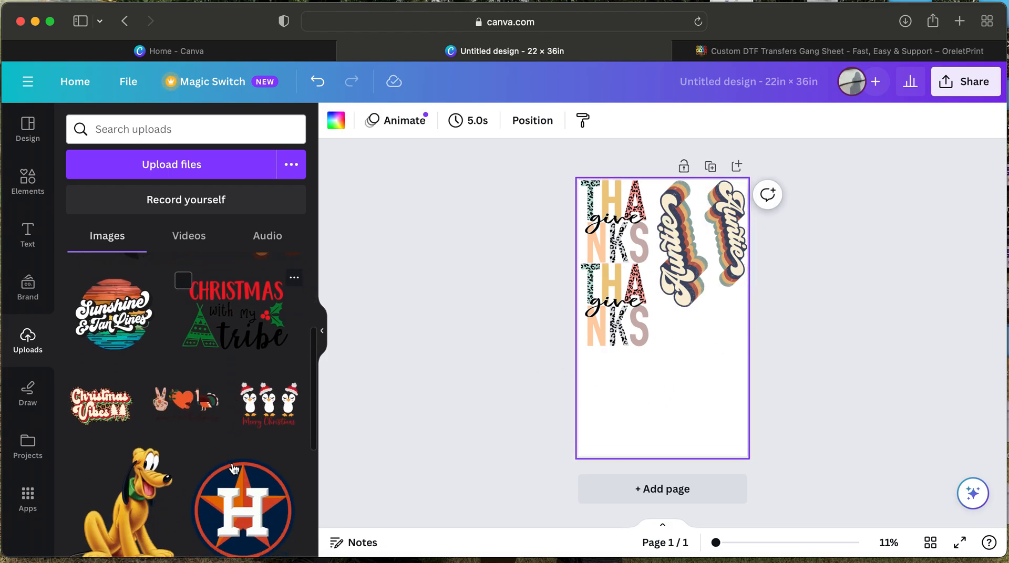
pyautogui.scroll(-3)
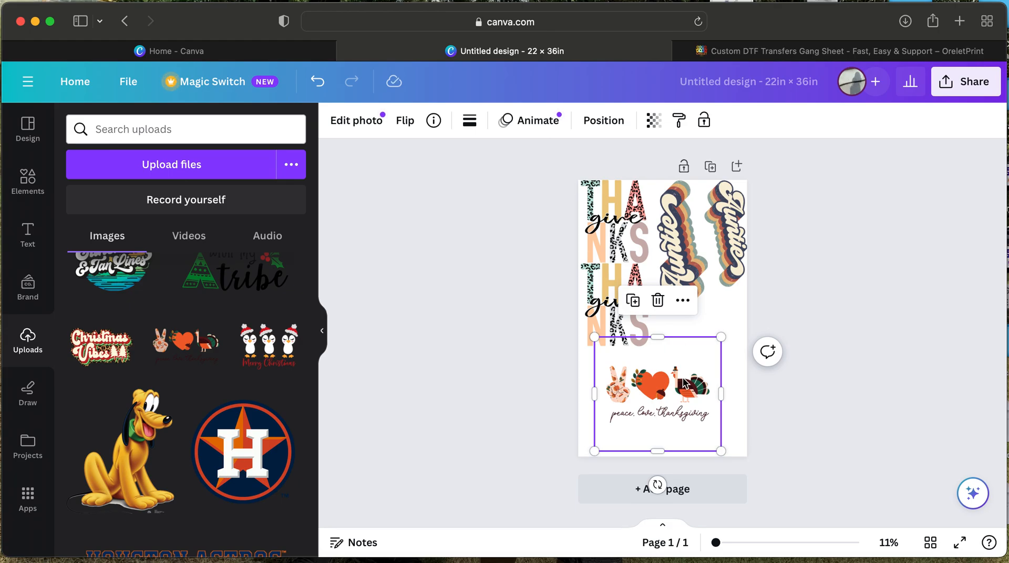
pyautogui.click(355, 120)
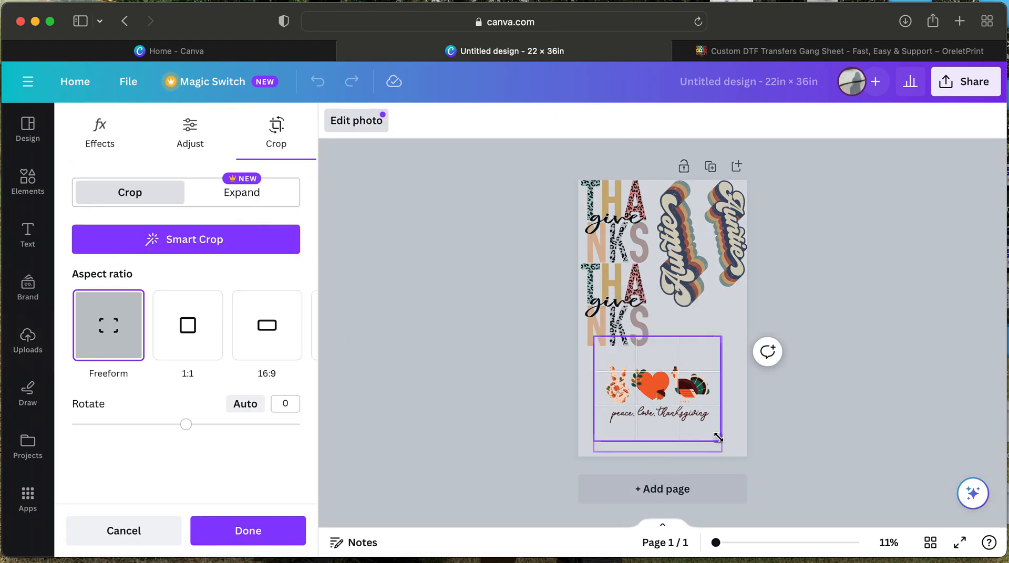
pyautogui.moveTo(719, 439); pyautogui.dragTo(713, 423)
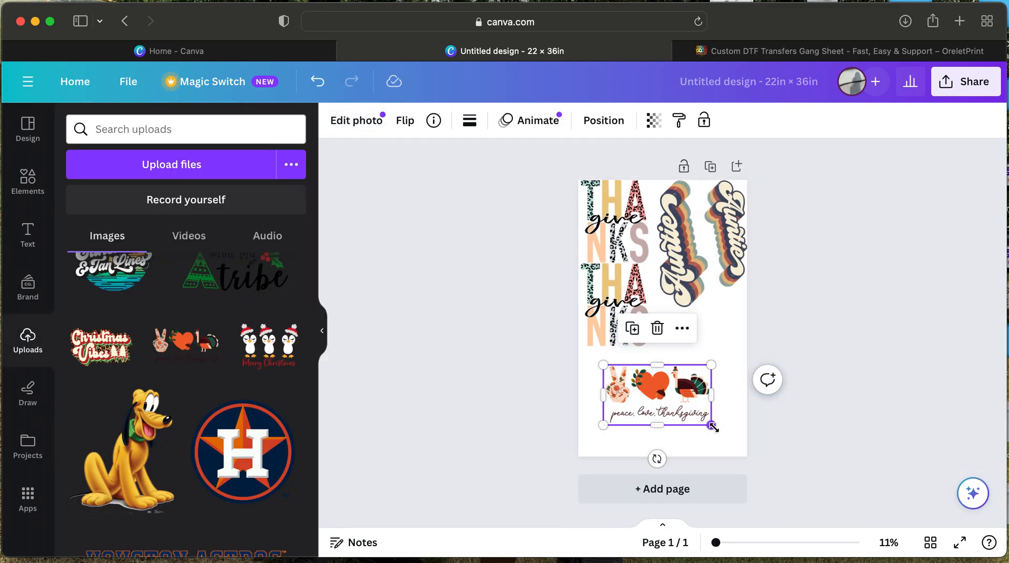
pyautogui.moveTo(712, 427); pyautogui.dragTo(698, 407)
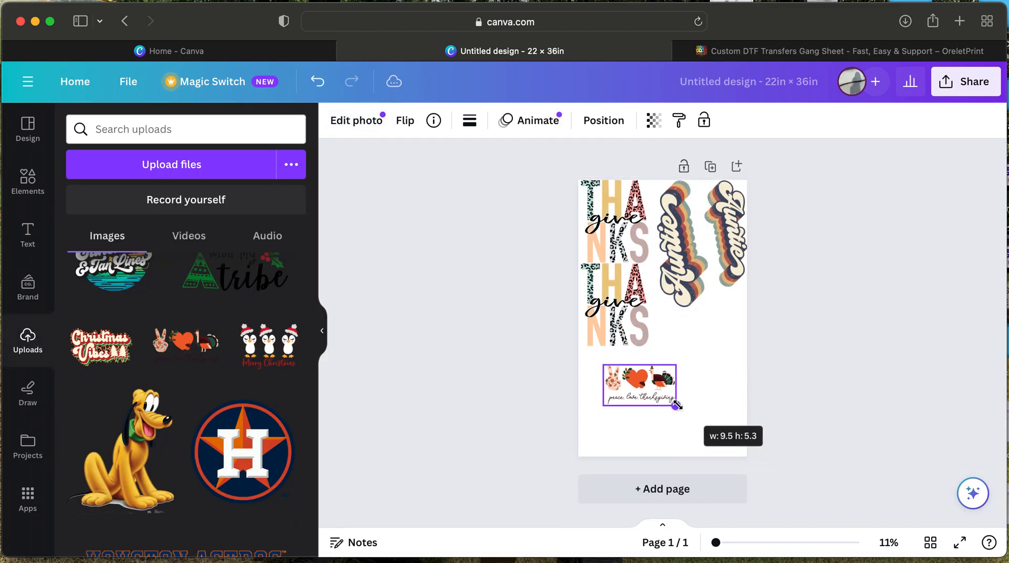
pyautogui.moveTo(698, 406); pyautogui.dragTo(703, 407)
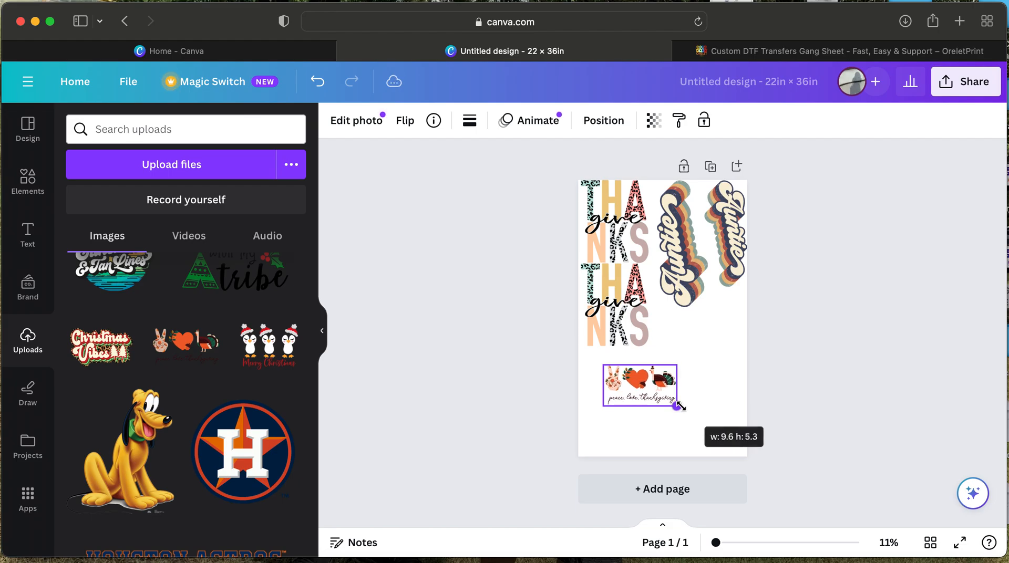
pyautogui.moveTo(678, 406); pyautogui.dragTo(685, 411)
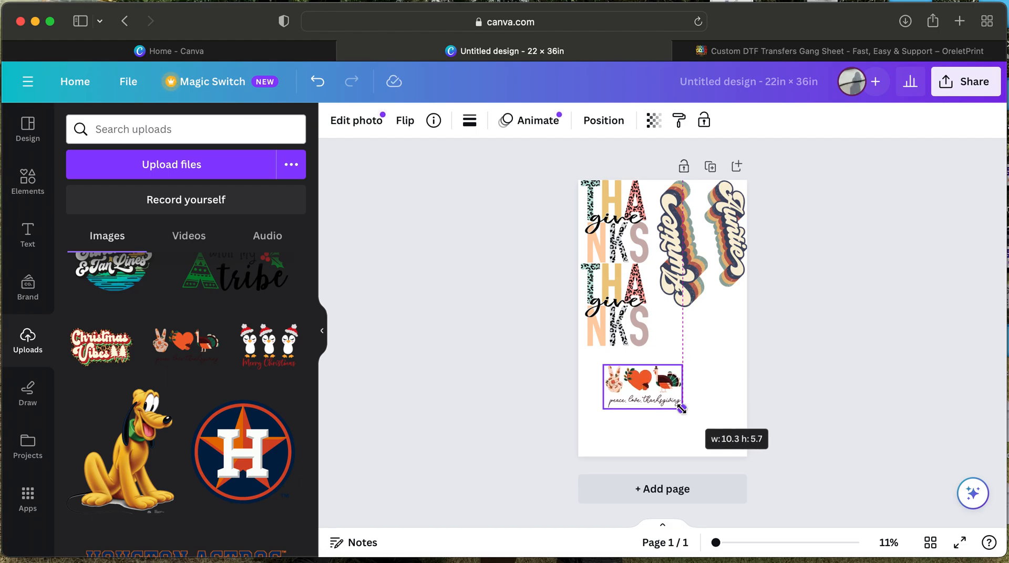
pyautogui.moveTo(681, 407); pyautogui.dragTo(666, 396)
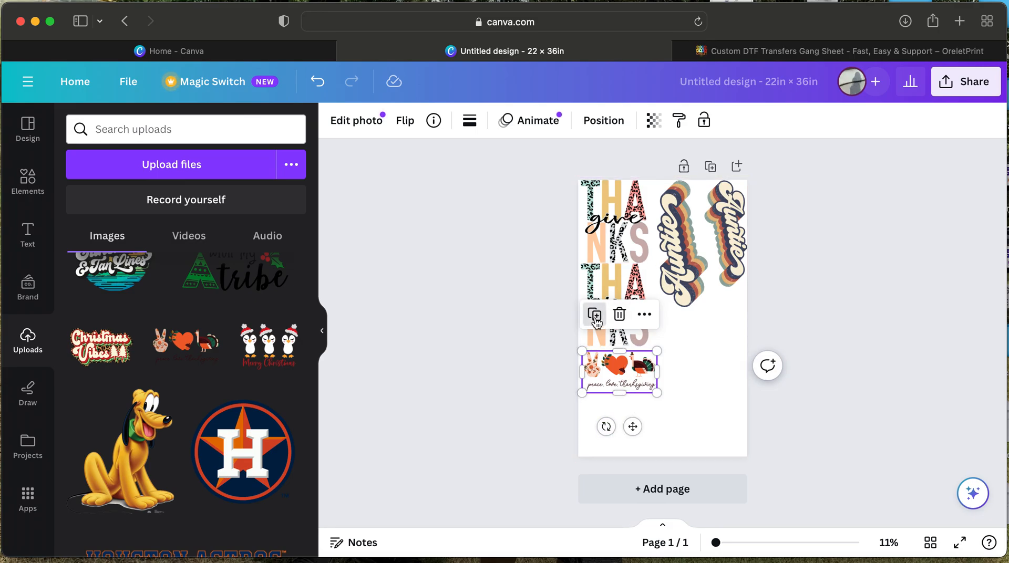
# Duplicate the peace love design and place the copy below the first one
pyautogui.click(593, 316)
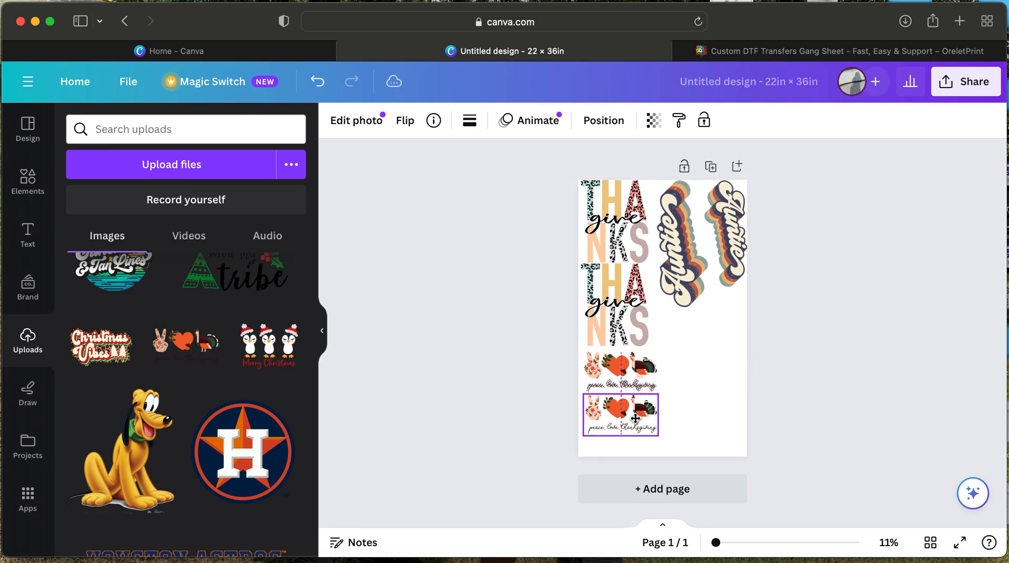
pyautogui.moveTo(621, 415); pyautogui.dragTo(616, 409)
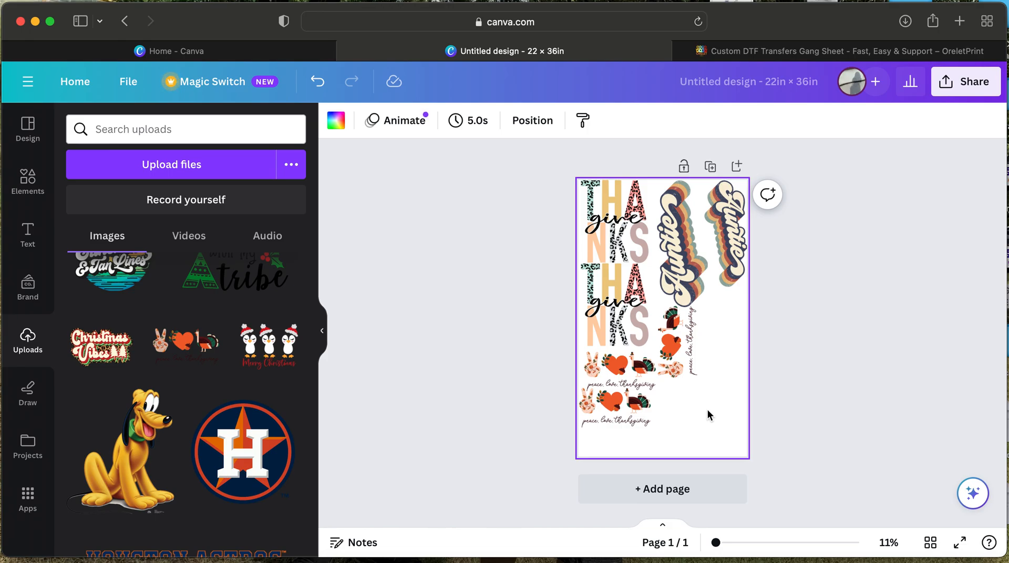
# Crop the Sunshine & Tan Lines design and shrink it to fit the page
pyautogui.scroll(-3)
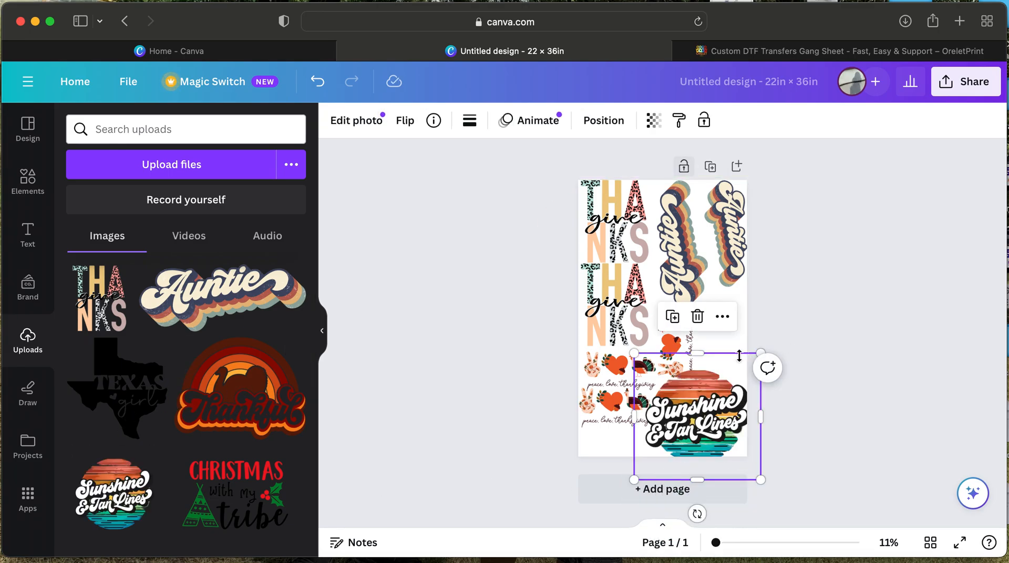
pyautogui.moveTo(761, 480); pyautogui.dragTo(737, 454)
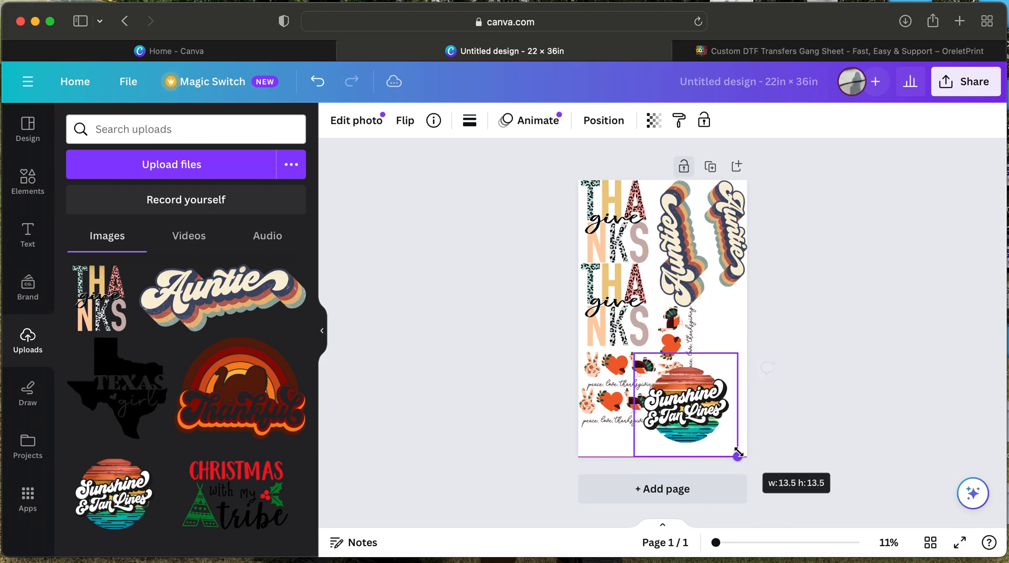
pyautogui.click(355, 121)
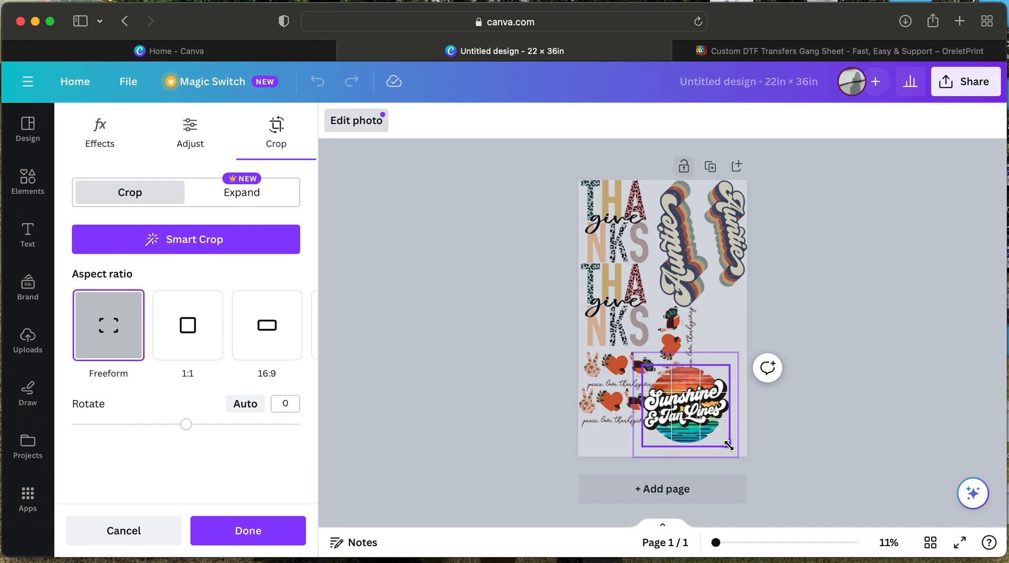
pyautogui.click(247, 531)
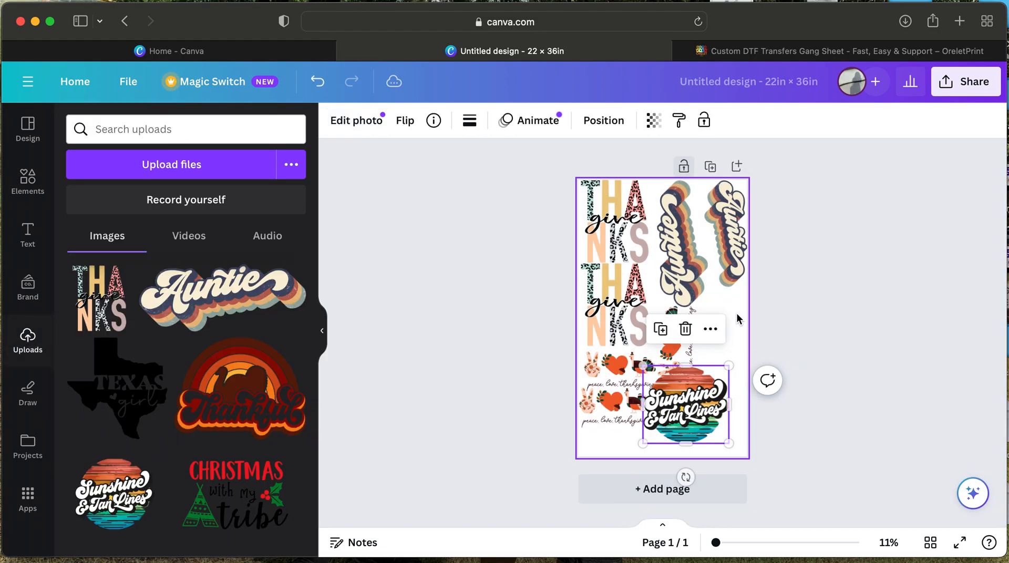
pyautogui.moveTo(729, 444); pyautogui.dragTo(689, 416)
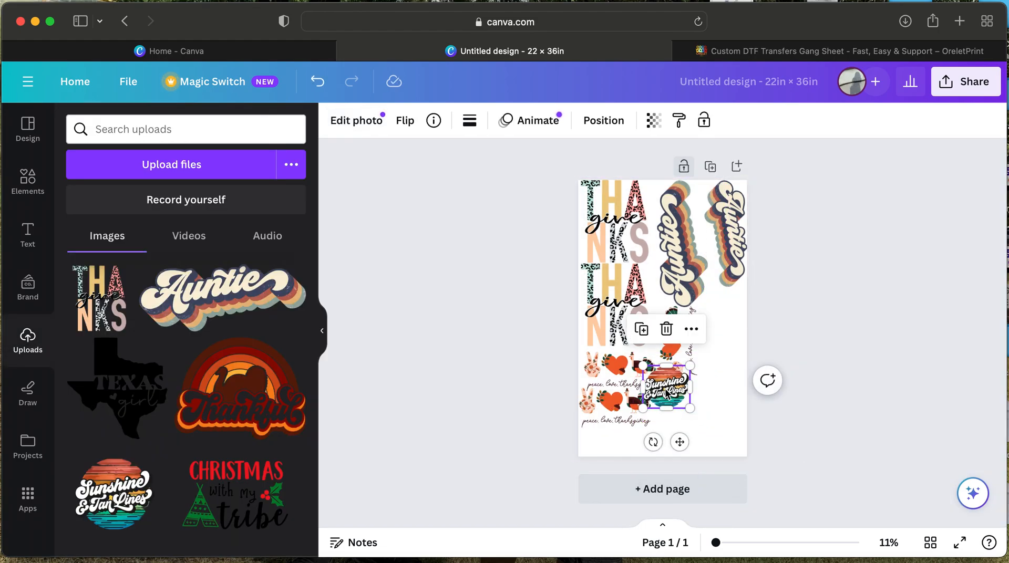
# Stack Sunshine & Tan Lines copies in the right column below the Auntie designs
pyautogui.moveTo(637, 386); pyautogui.dragTo(721, 318)
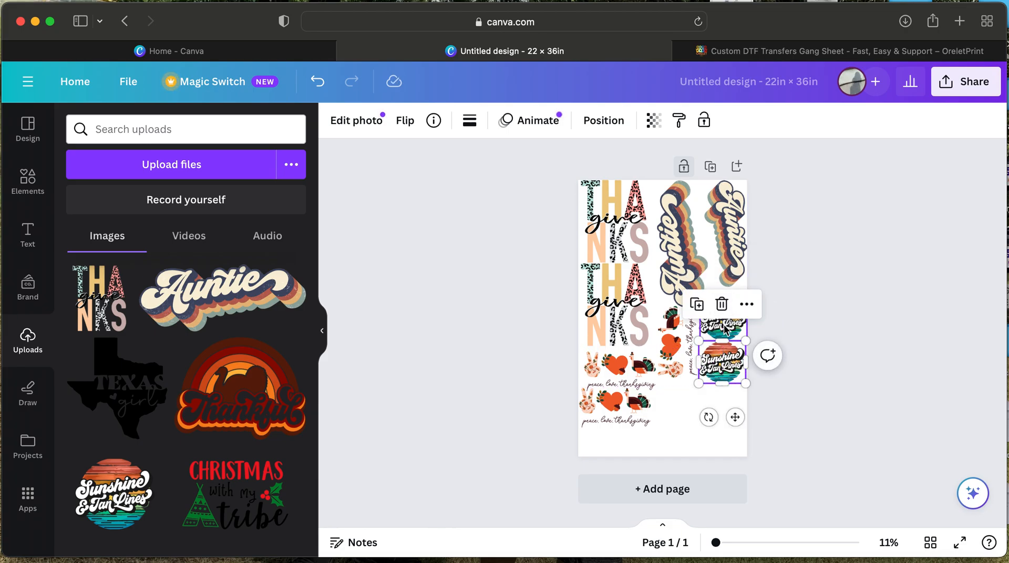
pyautogui.moveTo(721, 357); pyautogui.dragTo(721, 409)
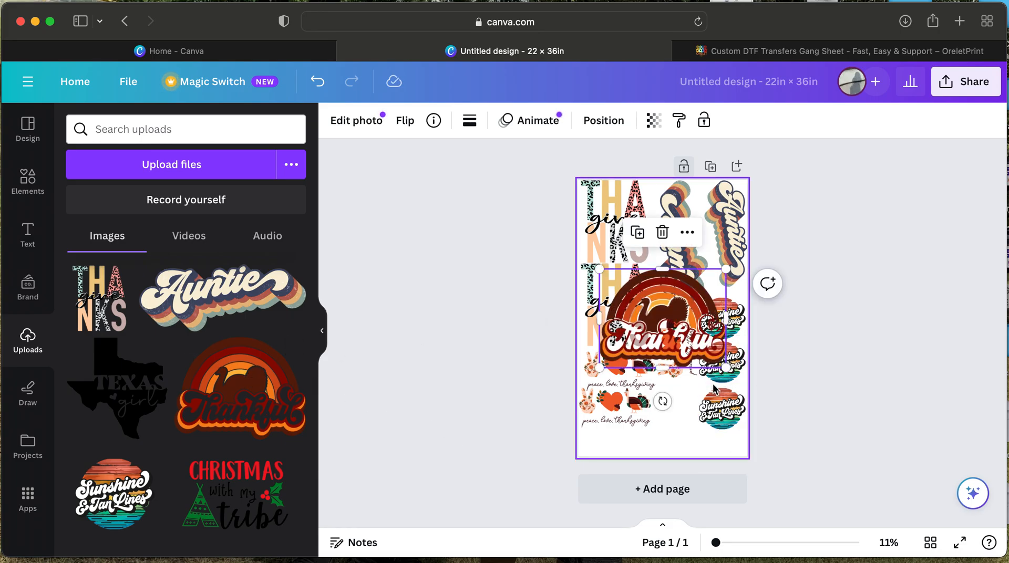
# Shrink and tilt the Thankful design sideways, placing it in the bottom row beside the Sunshine copies
pyautogui.moveTo(719, 361); pyautogui.dragTo(675, 349)
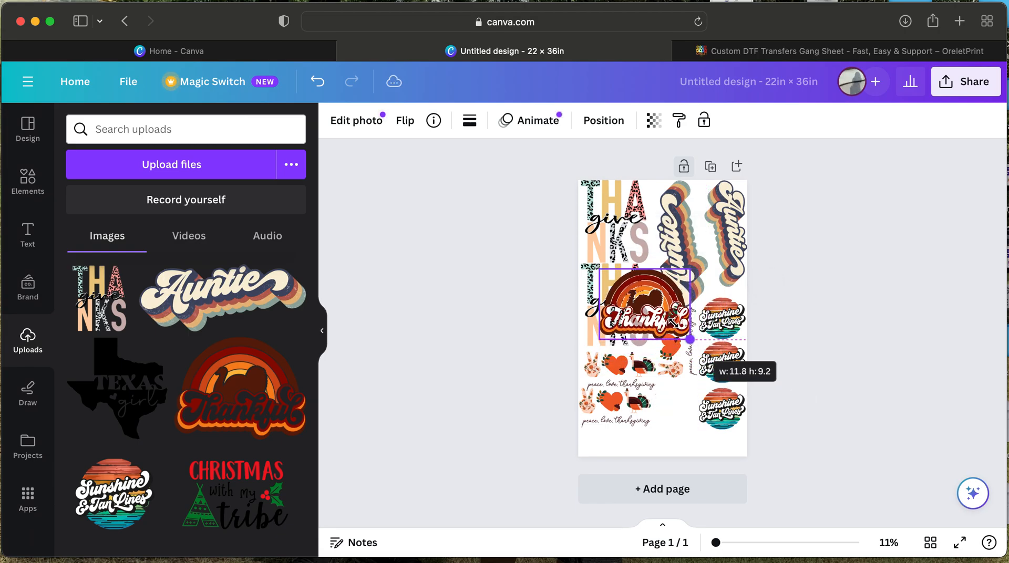
pyautogui.moveTo(640, 306); pyautogui.dragTo(666, 409)
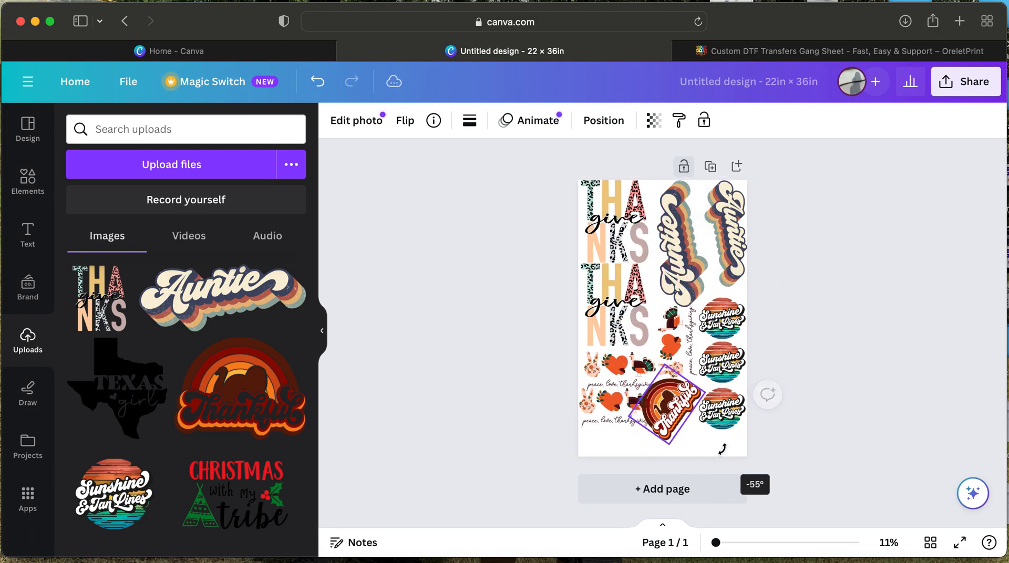
pyautogui.moveTo(741, 448); pyautogui.dragTo(724, 451)
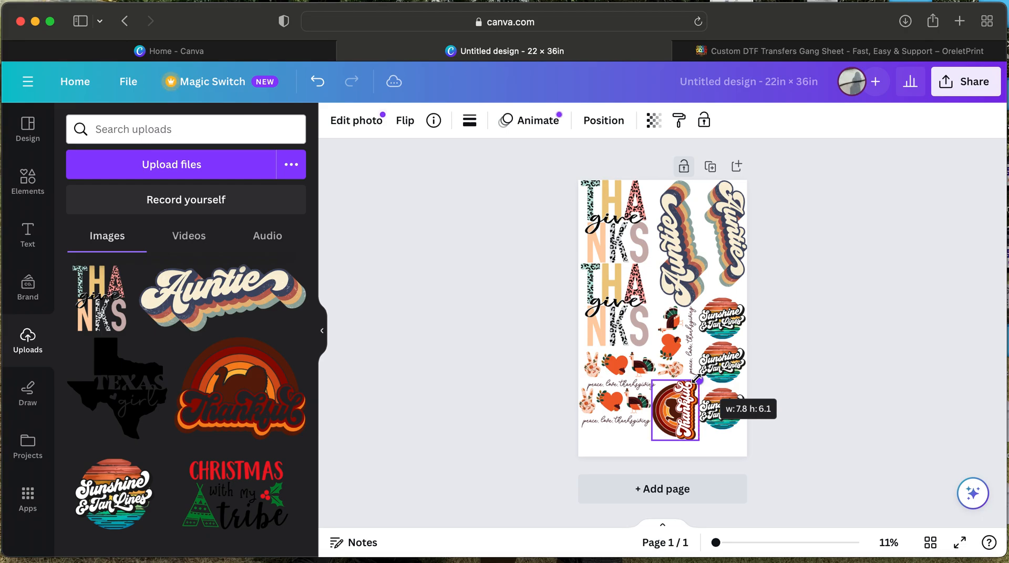
pyautogui.click(675, 414)
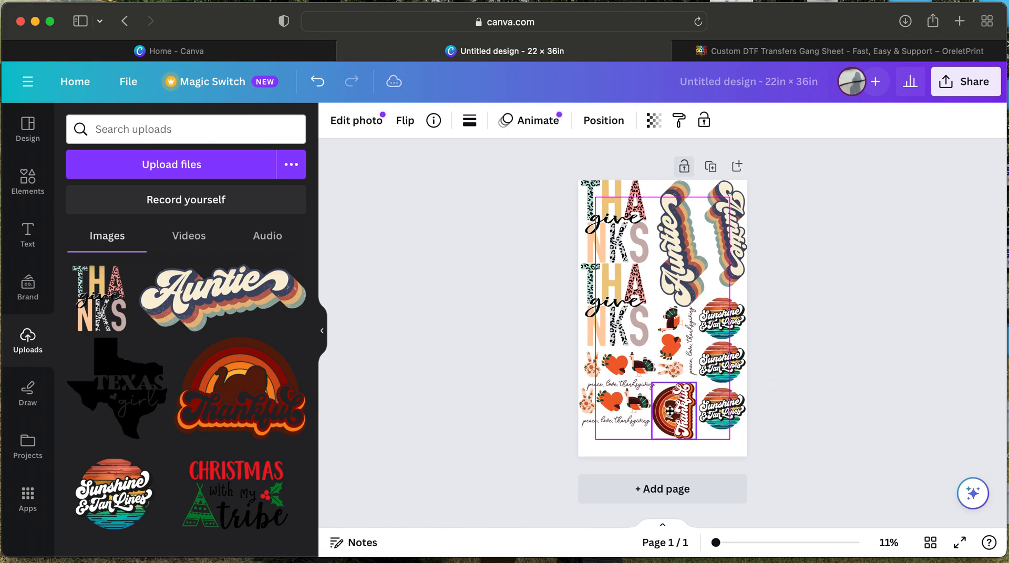
pyautogui.click(783, 433)
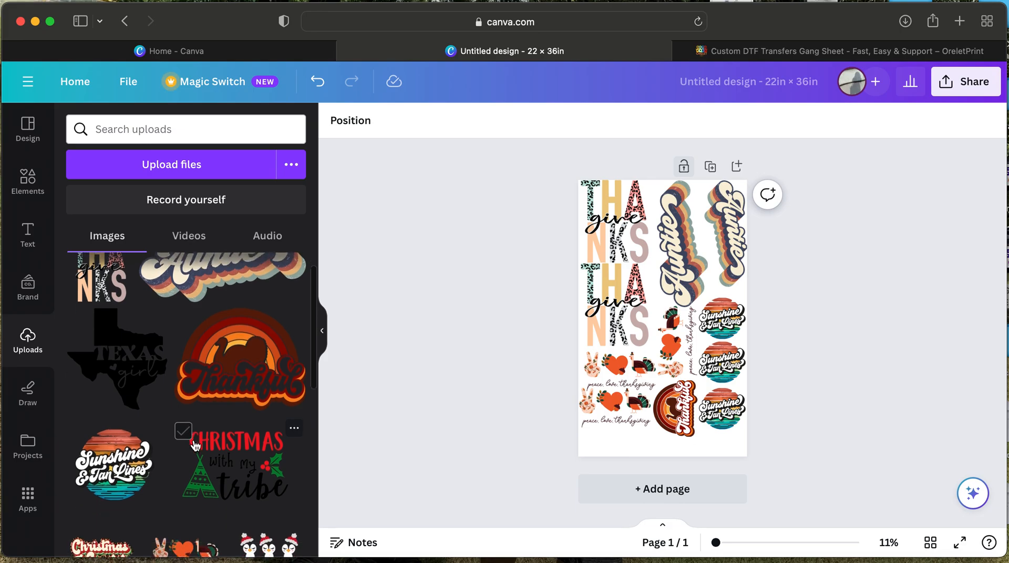
# Place two small Merry Christmas penguin graphics side by side along the sheet's bottom edge
pyautogui.scroll(-3)
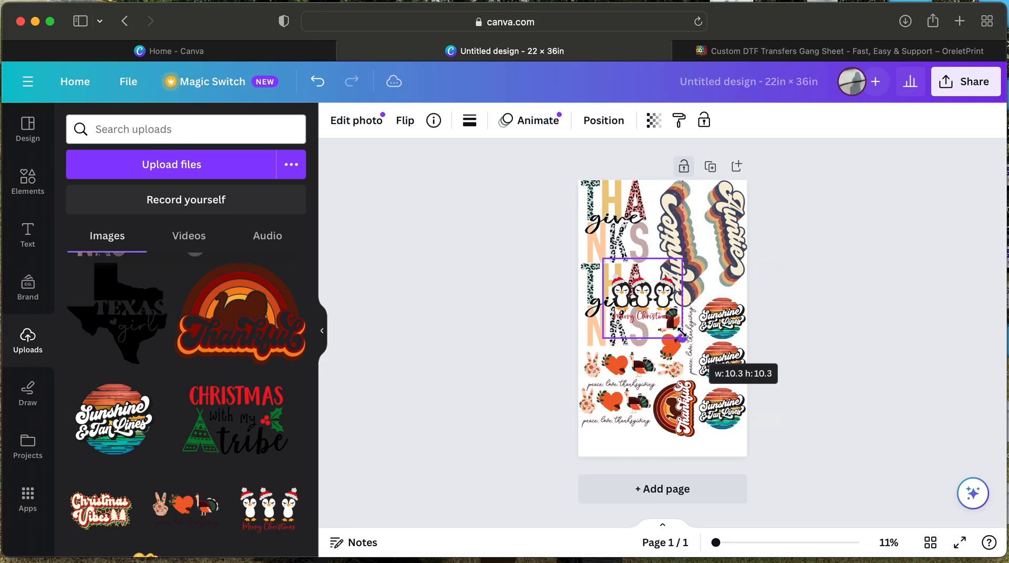
pyautogui.moveTo(637, 297); pyautogui.dragTo(627, 418)
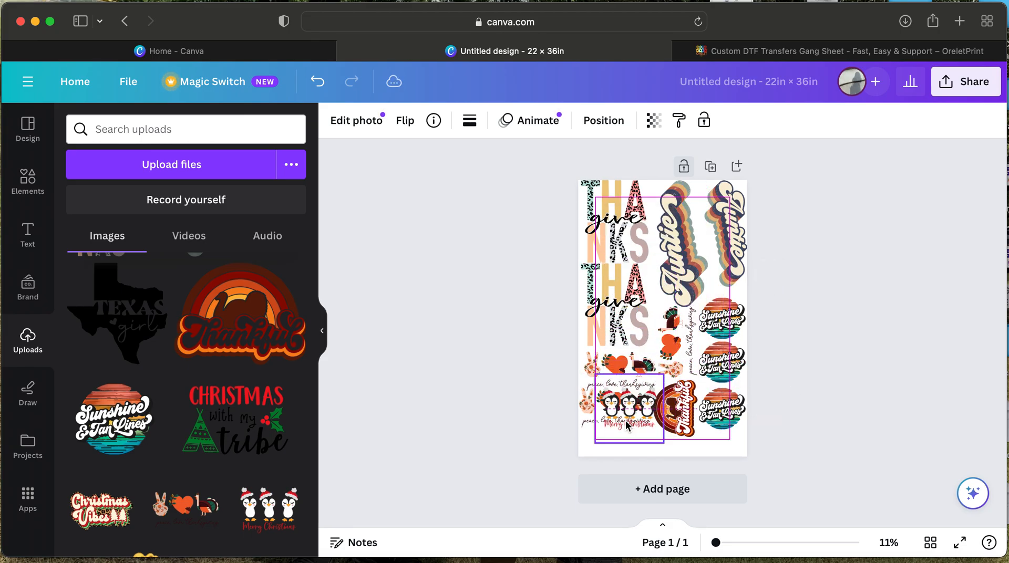
pyautogui.click(623, 438)
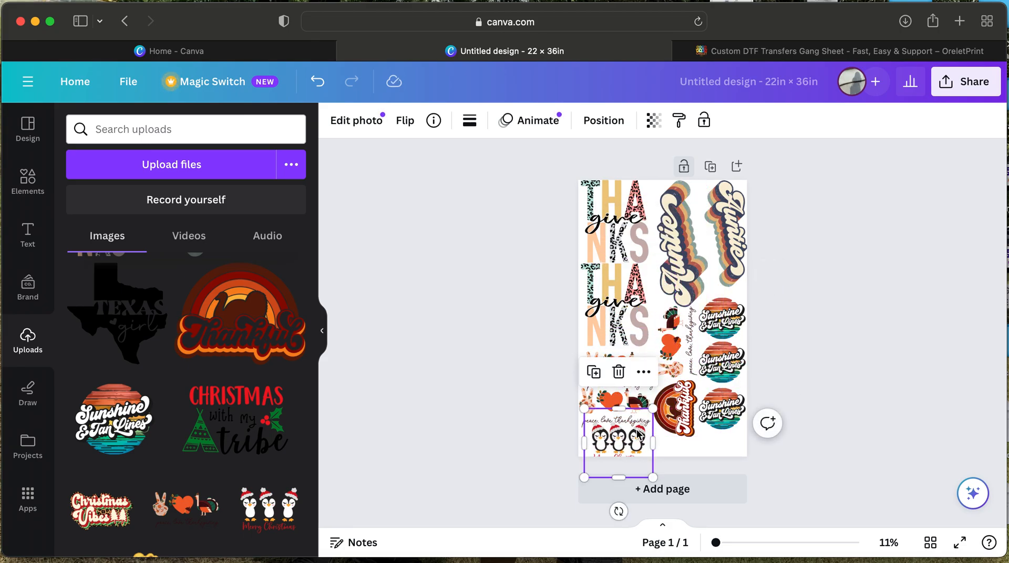
pyautogui.click(355, 121)
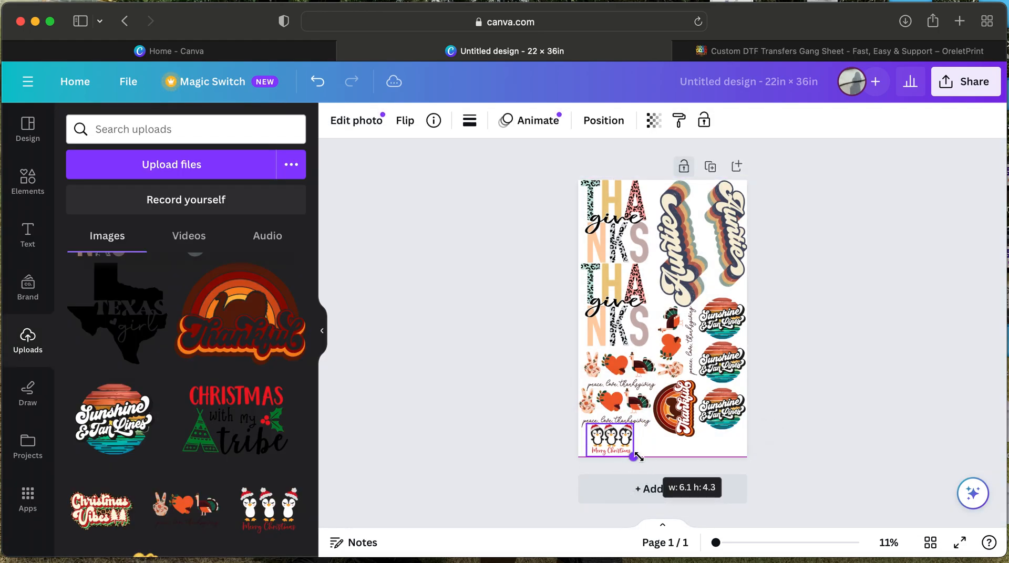
pyautogui.moveTo(636, 457); pyautogui.dragTo(628, 454)
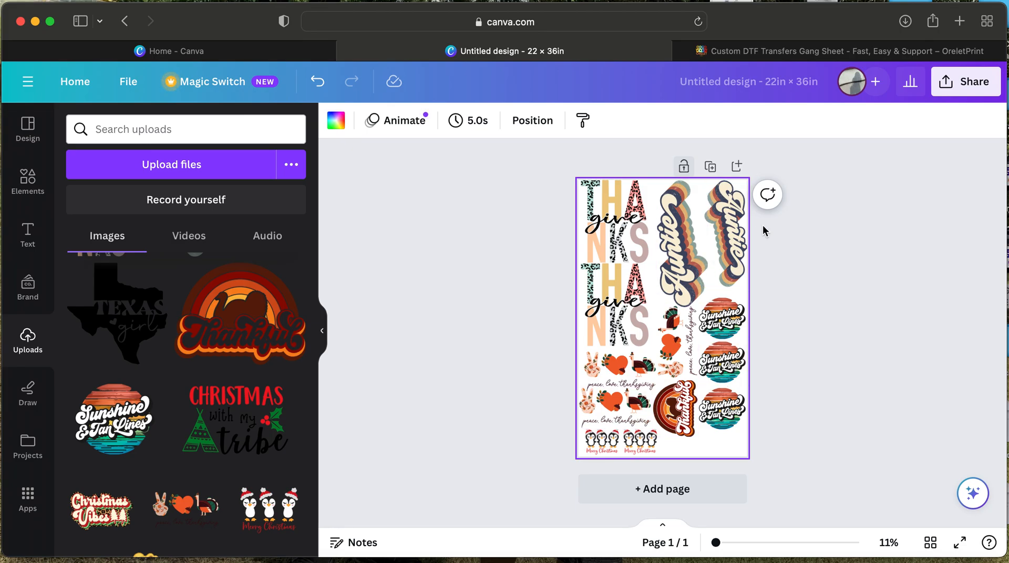
pyautogui.moveTo(964, 82)
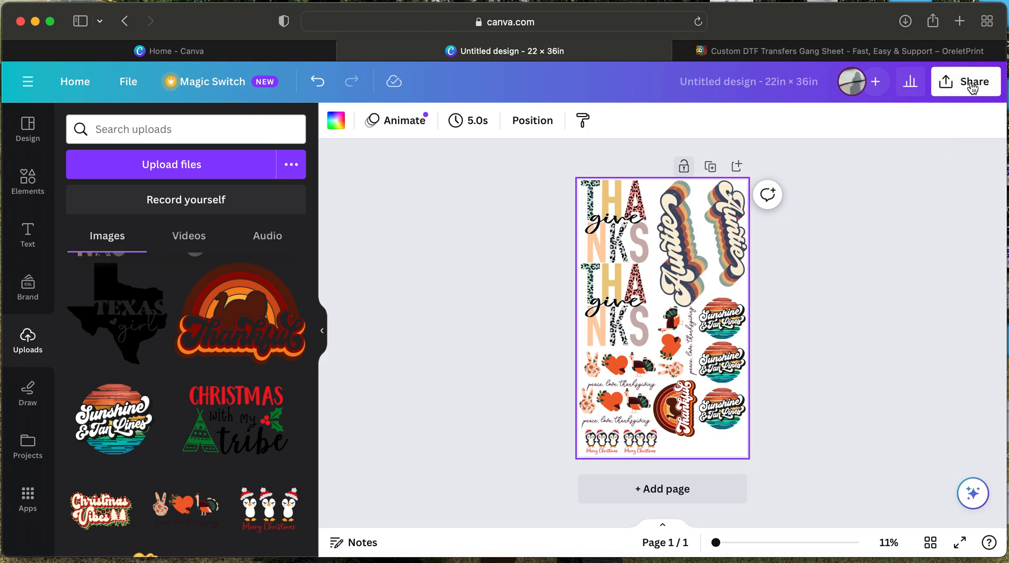
# Download the sheet as a transparent-background PNG at size 3.125 (6,600 × 10,800 px)
pyautogui.click(966, 82)
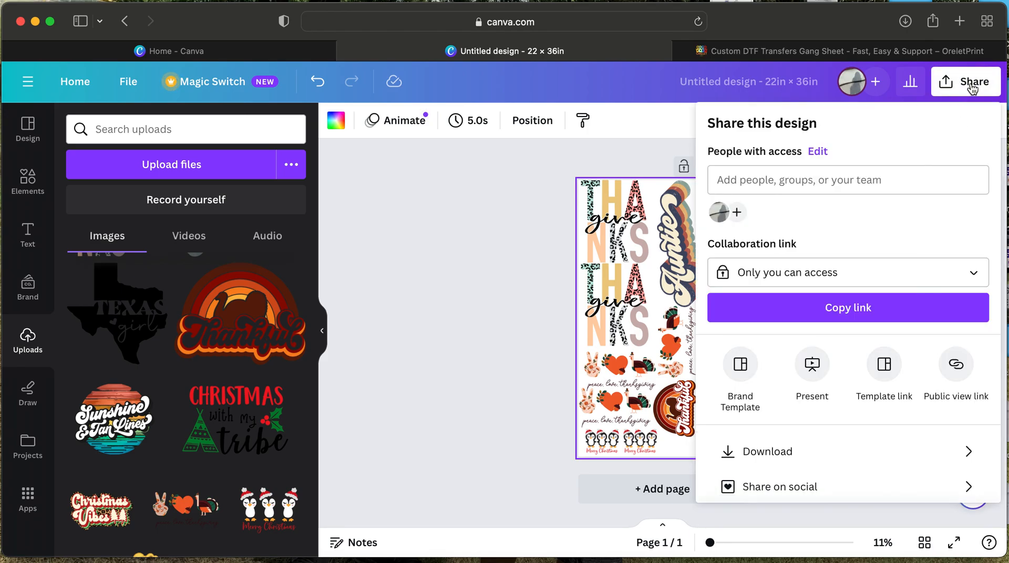
pyautogui.moveTo(766, 451)
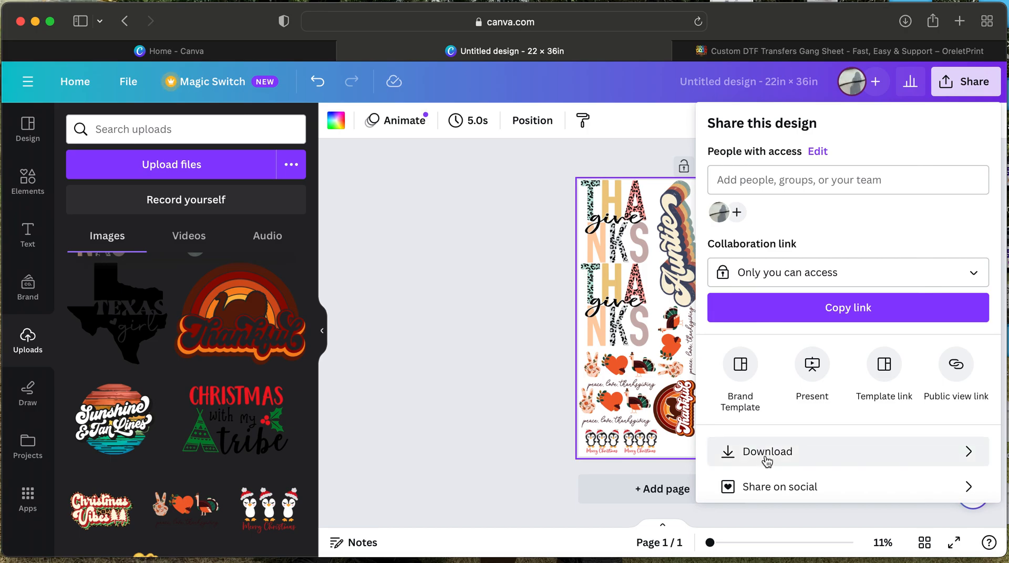
pyautogui.click(765, 451)
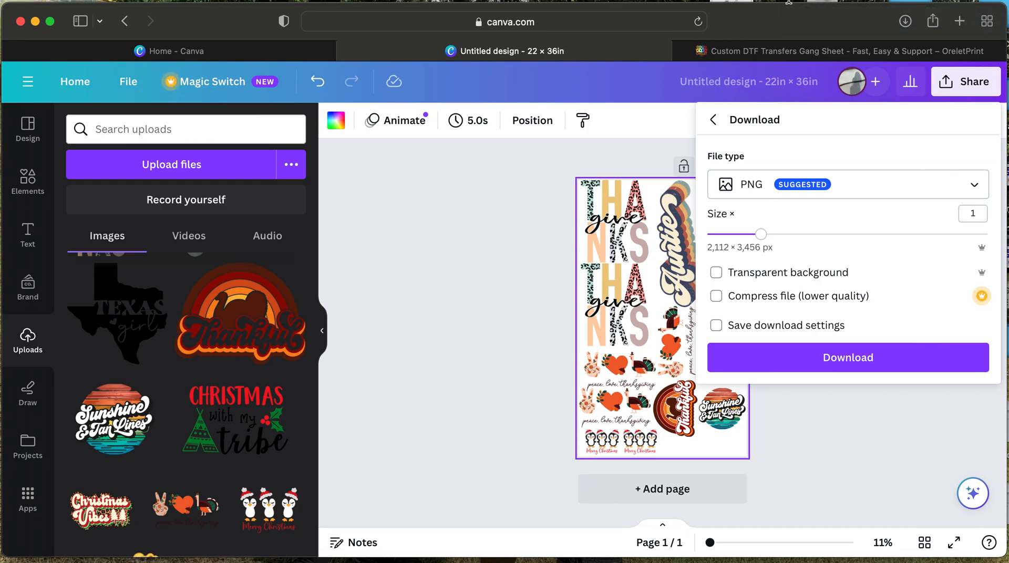
pyautogui.moveTo(762, 233); pyautogui.dragTo(988, 233)
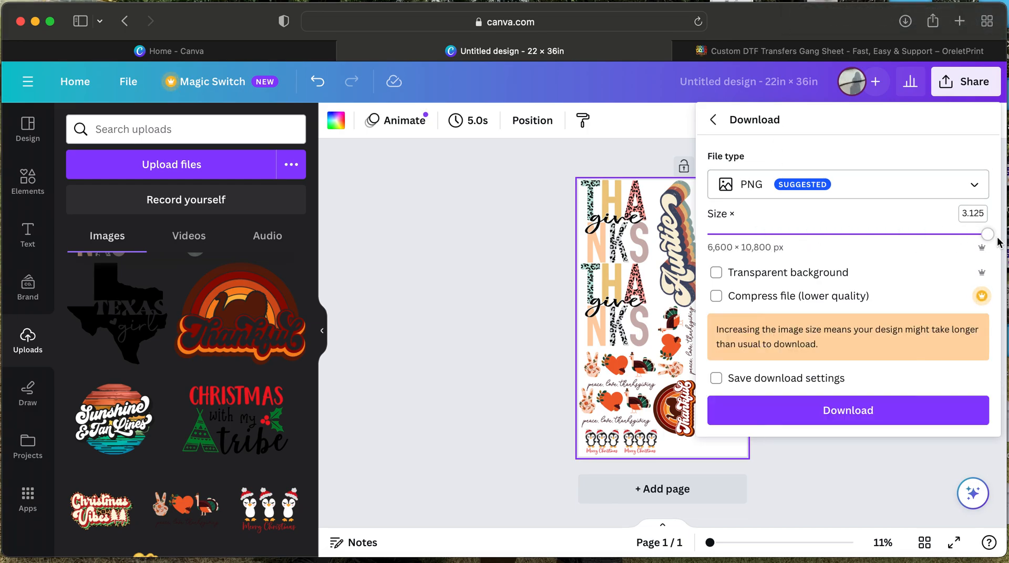
pyautogui.click(716, 272)
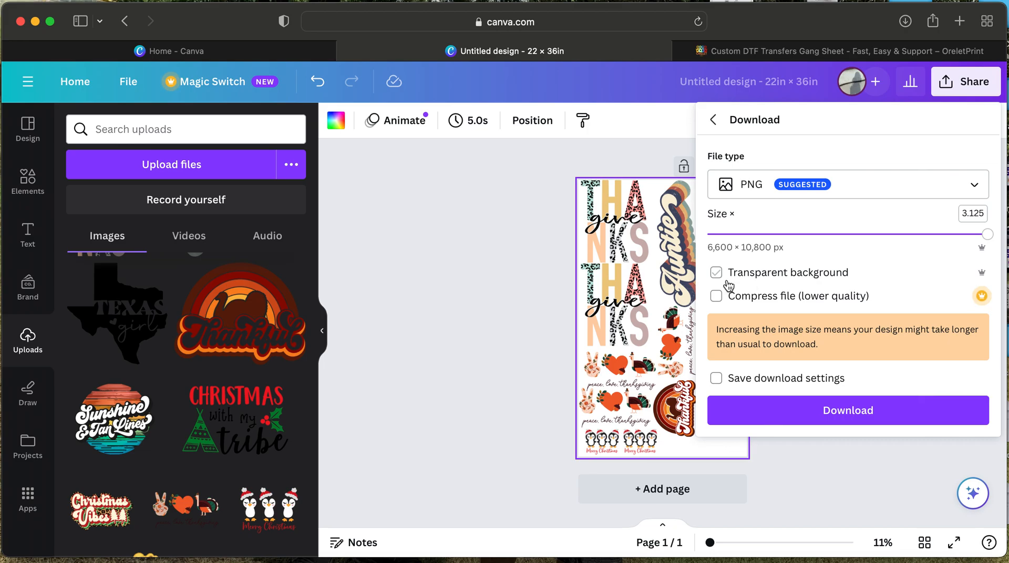
pyautogui.click(716, 272)
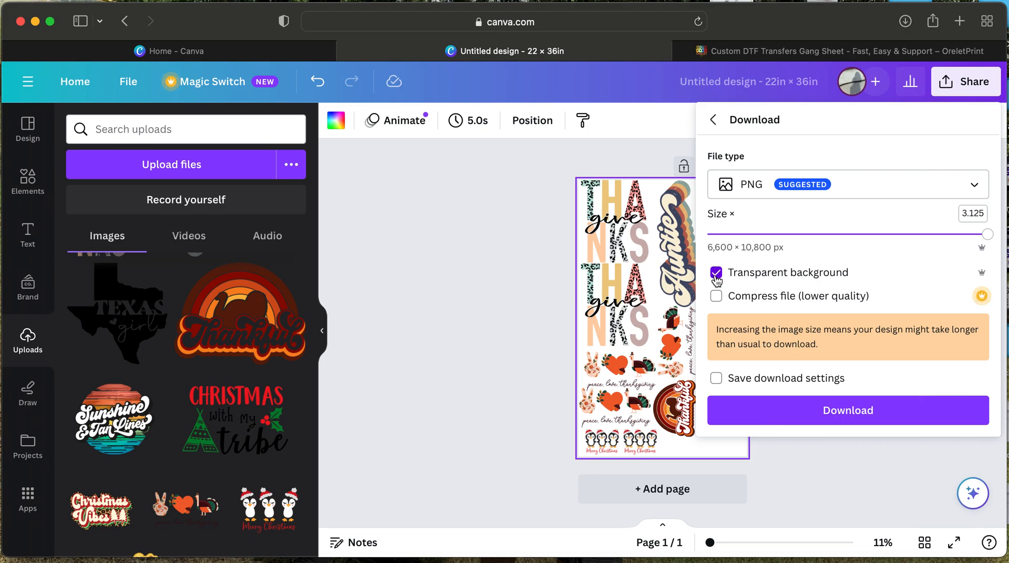
pyautogui.click(847, 410)
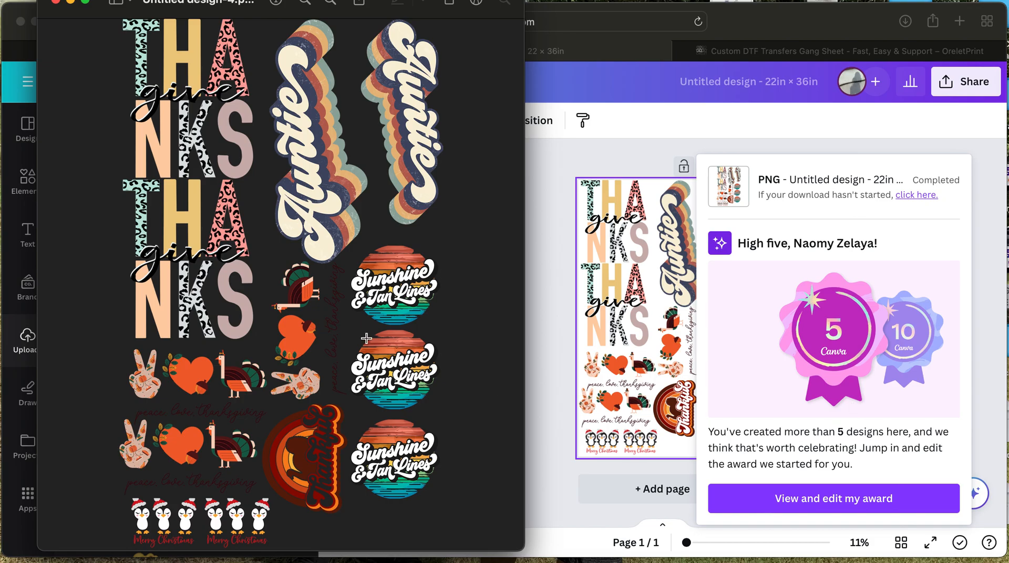
pyautogui.moveTo(61, 9)
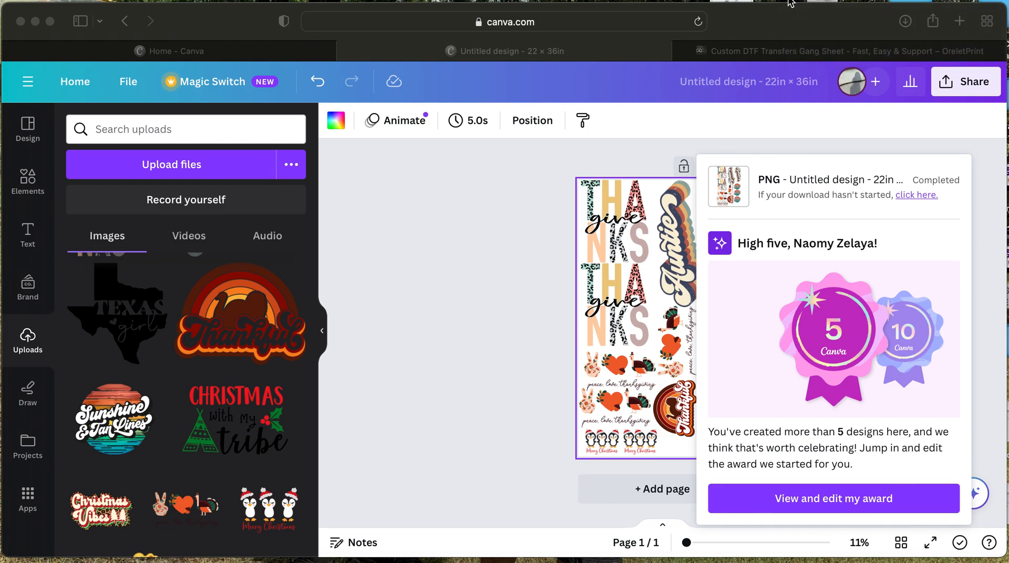
pyautogui.moveTo(725, 148)
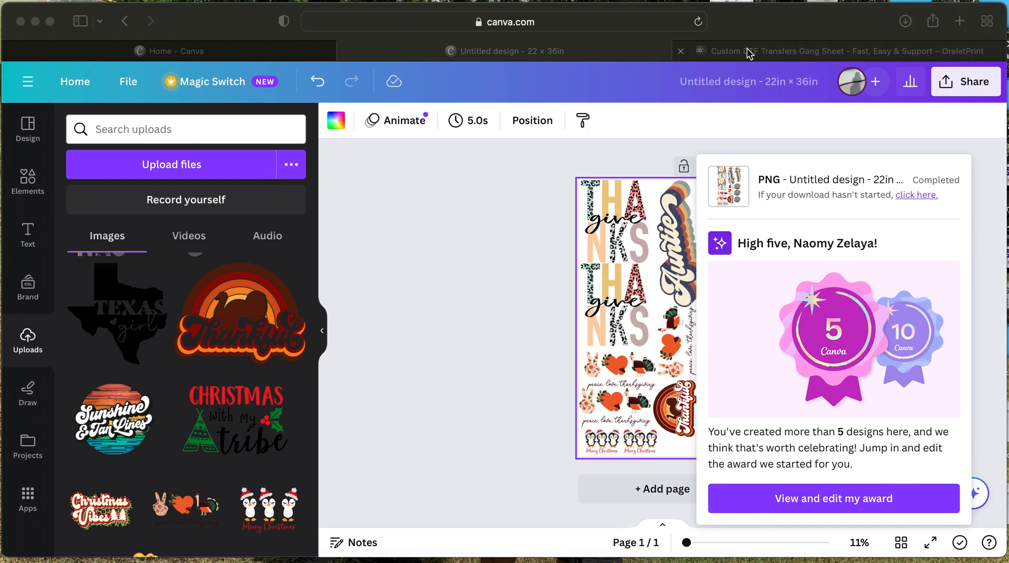
# Switch to the OreletPrint store and browse the DTF Transfers Gang Sheet collection
pyautogui.click(836, 50)
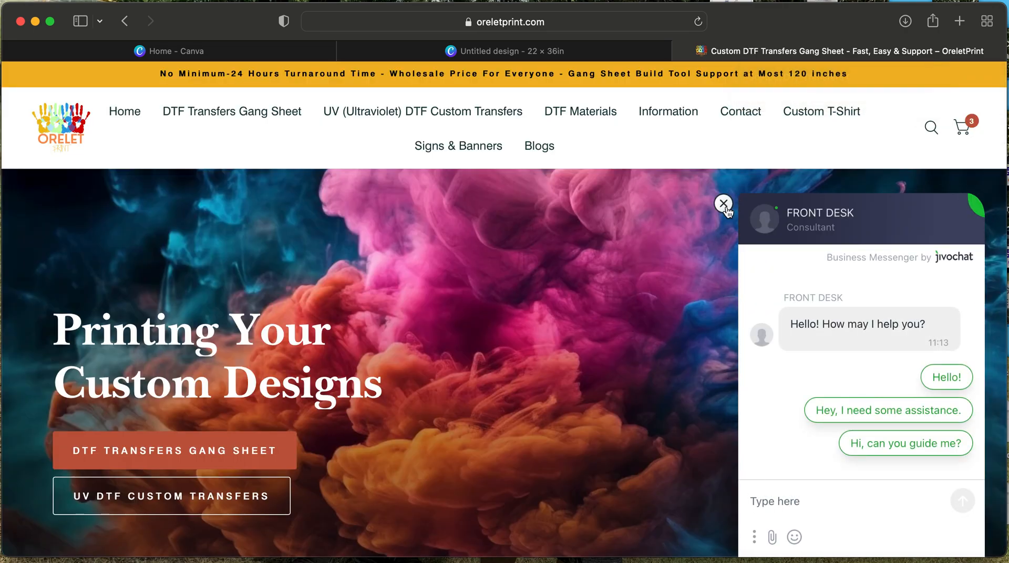
pyautogui.click(723, 203)
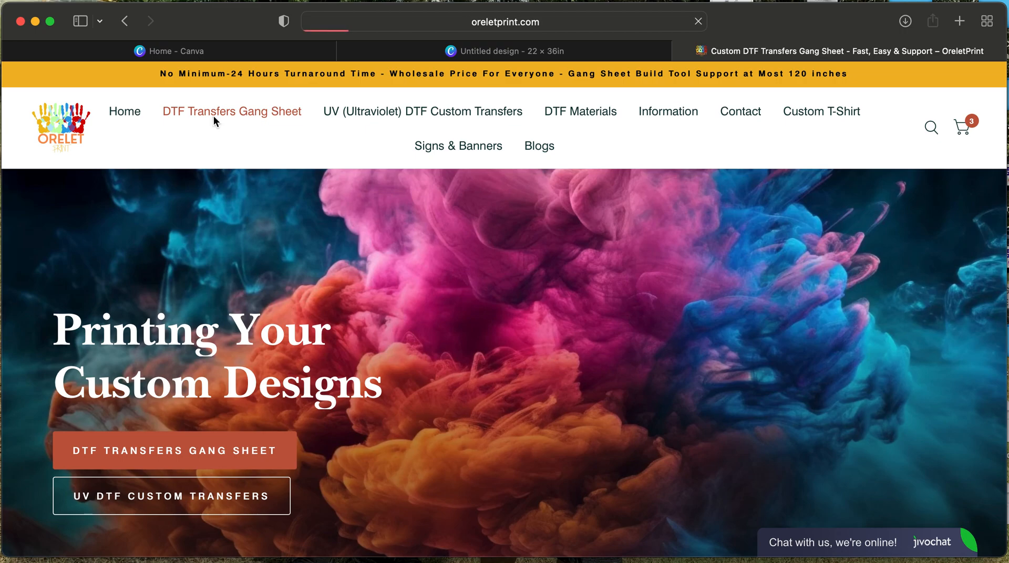
pyautogui.click(231, 112)
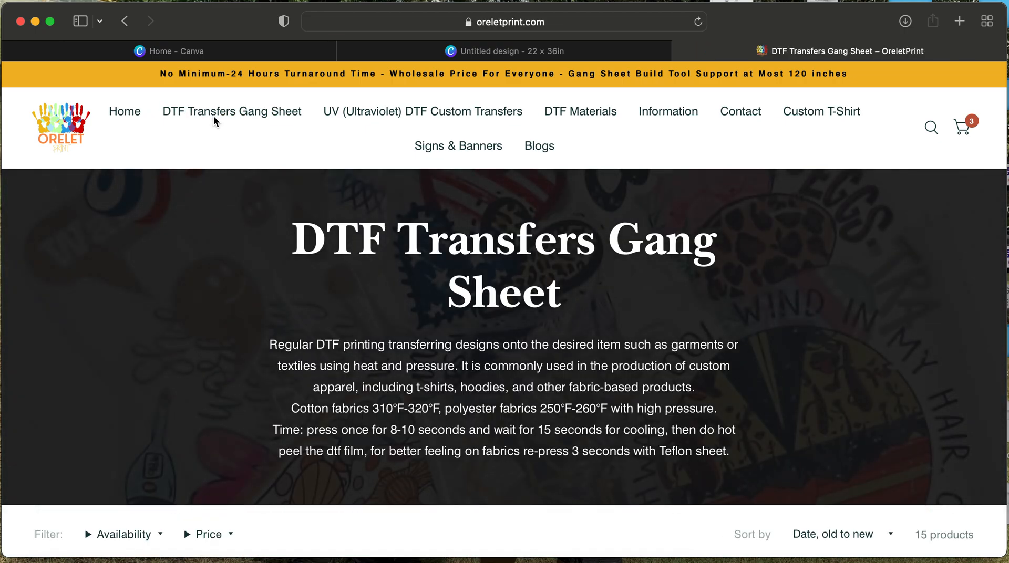
pyautogui.scroll(-3)
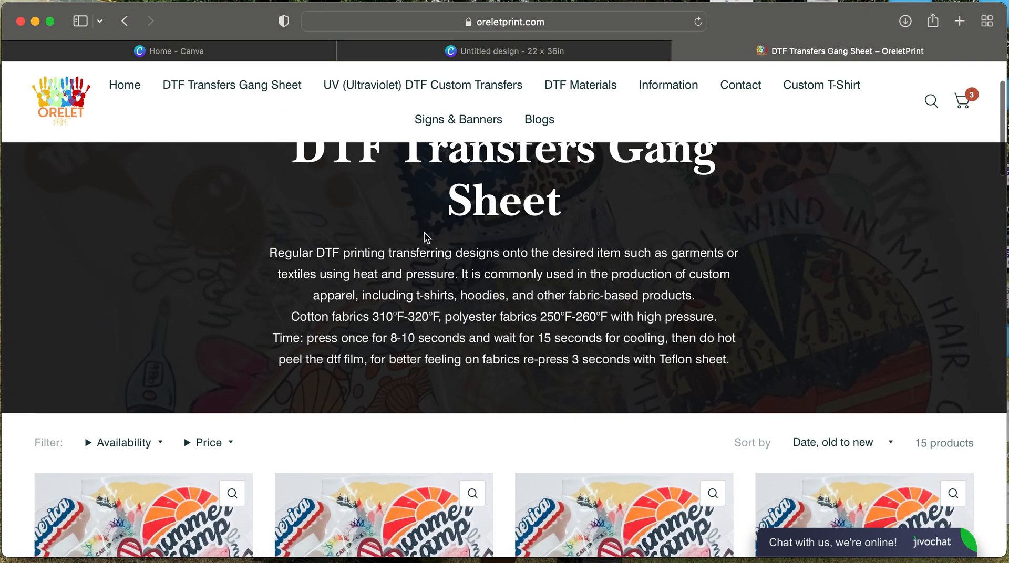
pyautogui.scroll(-3)
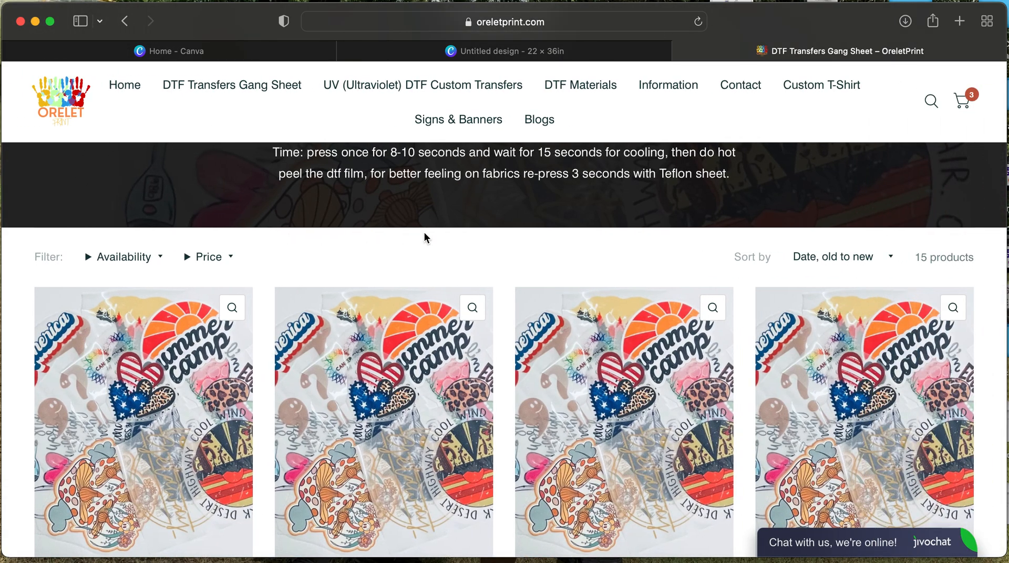
pyautogui.scroll(-3)
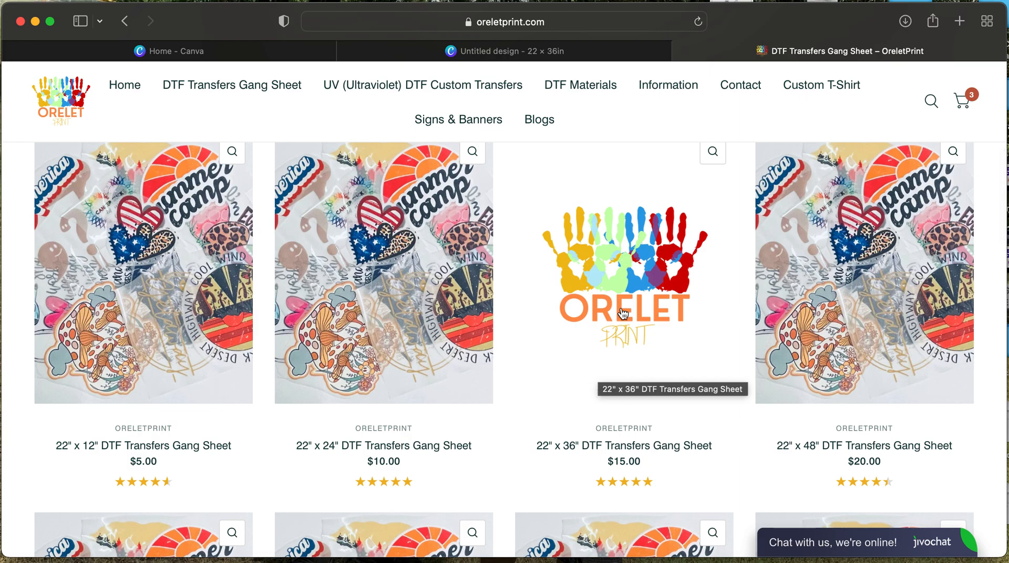
# Open the 22" x 36" gang sheet product and bring up its file uploader
pyautogui.click(623, 273)
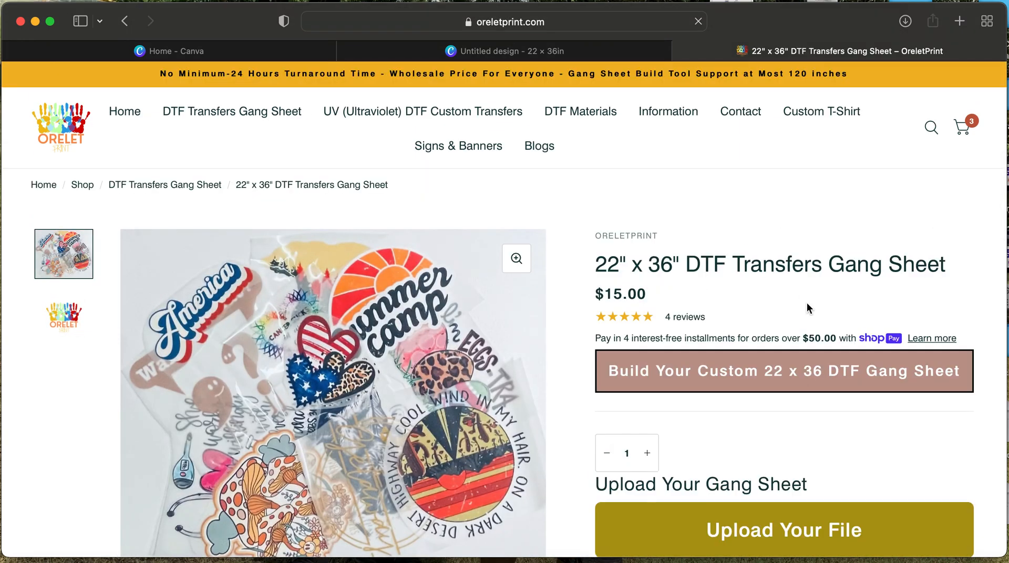
pyautogui.scroll(-3)
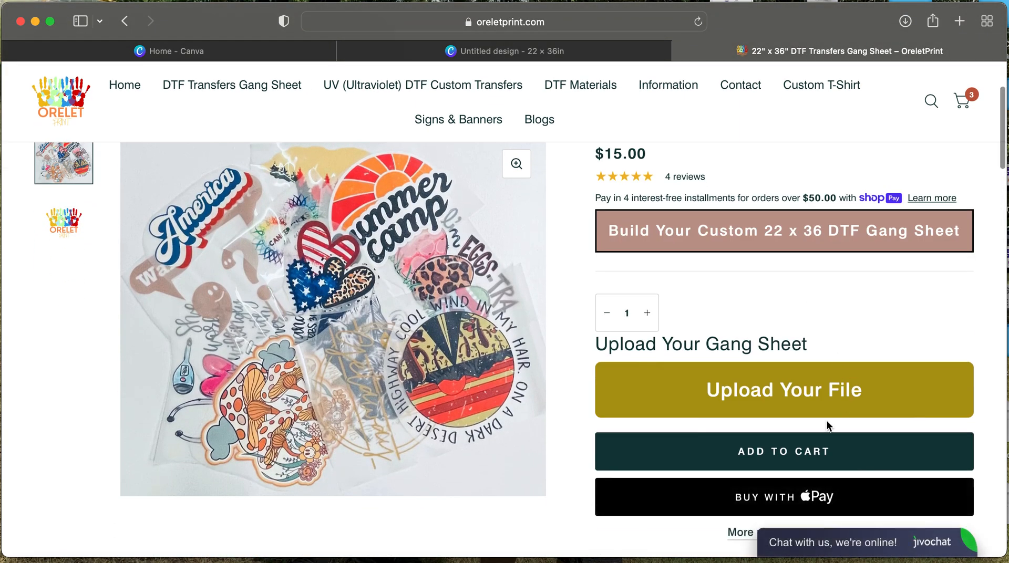
pyautogui.click(784, 390)
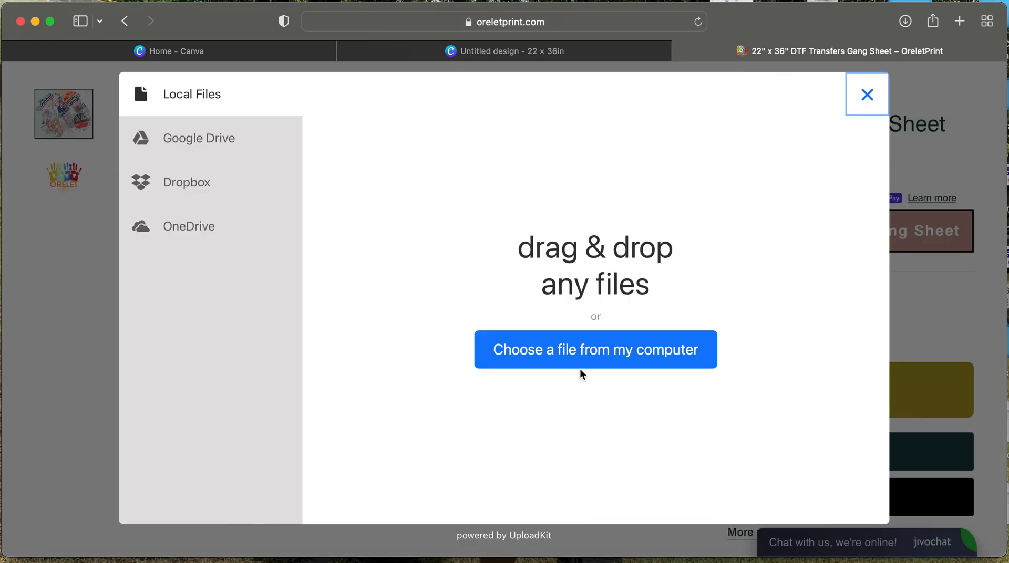
# Select Untitled design-4.png from Downloads and upload it to the product
pyautogui.click(594, 350)
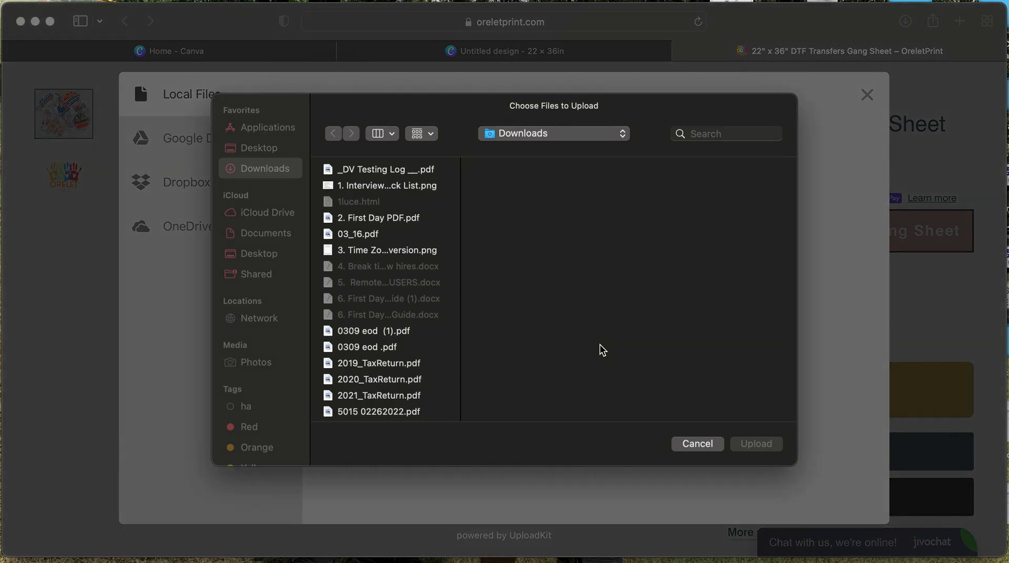
pyautogui.scroll(-3)
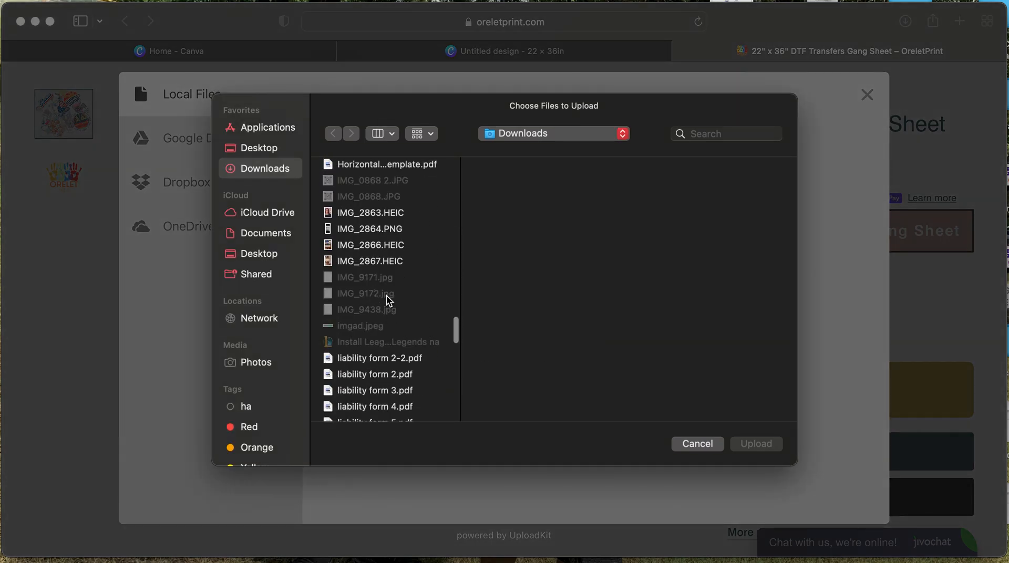
pyautogui.scroll(-3)
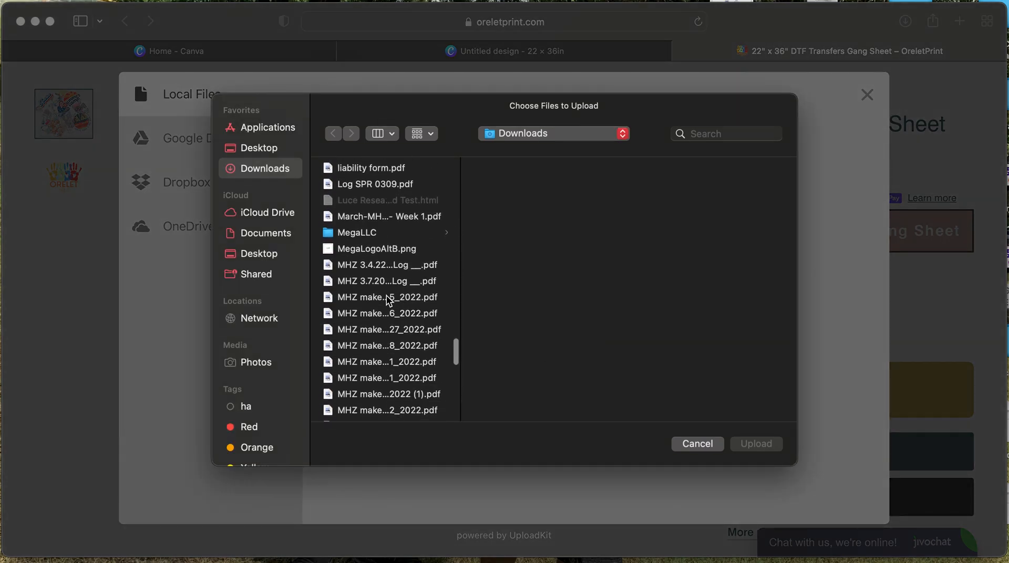
pyautogui.scroll(-3)
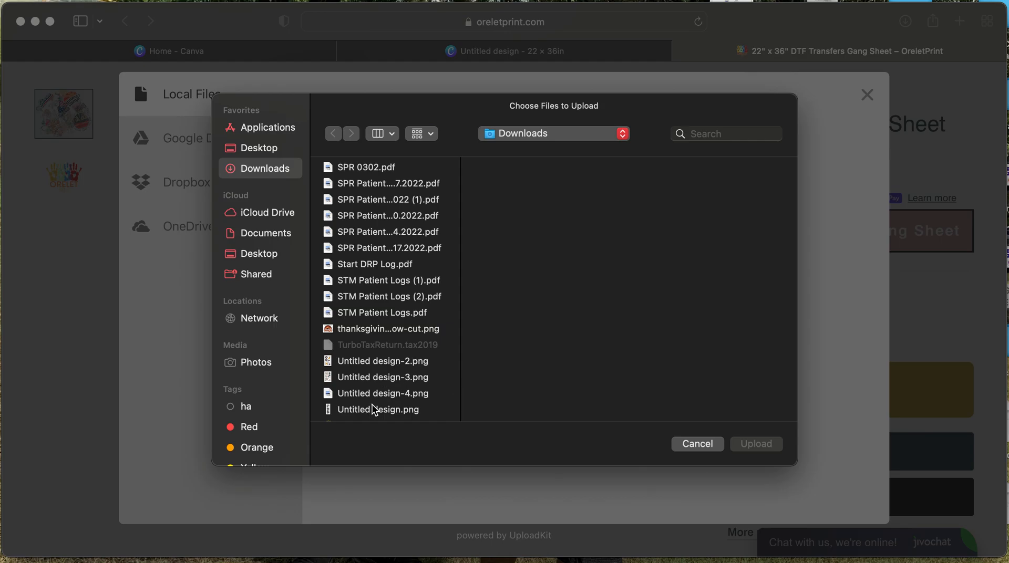
pyautogui.click(383, 393)
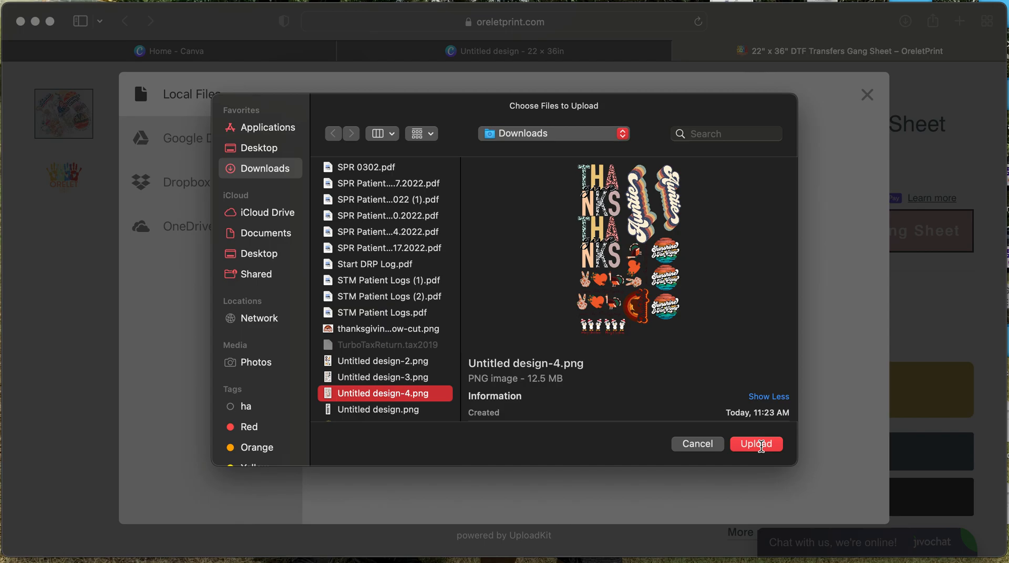
pyautogui.click(756, 444)
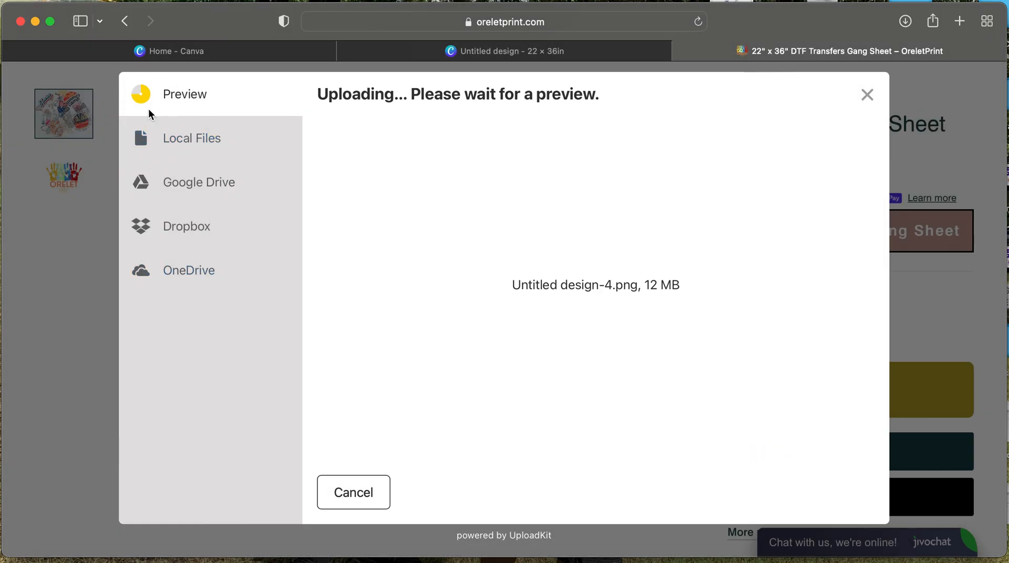
pyautogui.moveTo(122, 115)
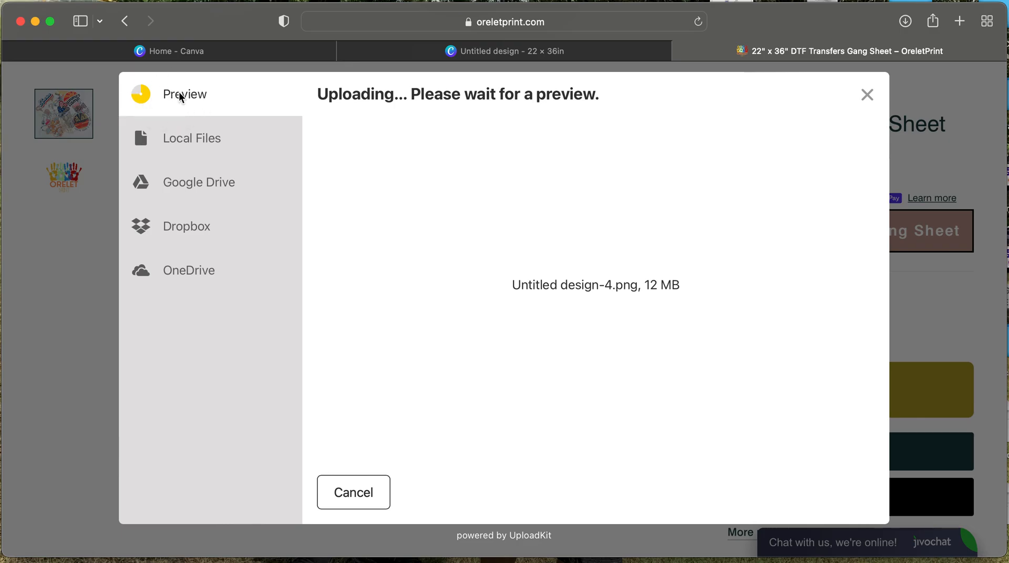
pyautogui.moveTo(184, 93)
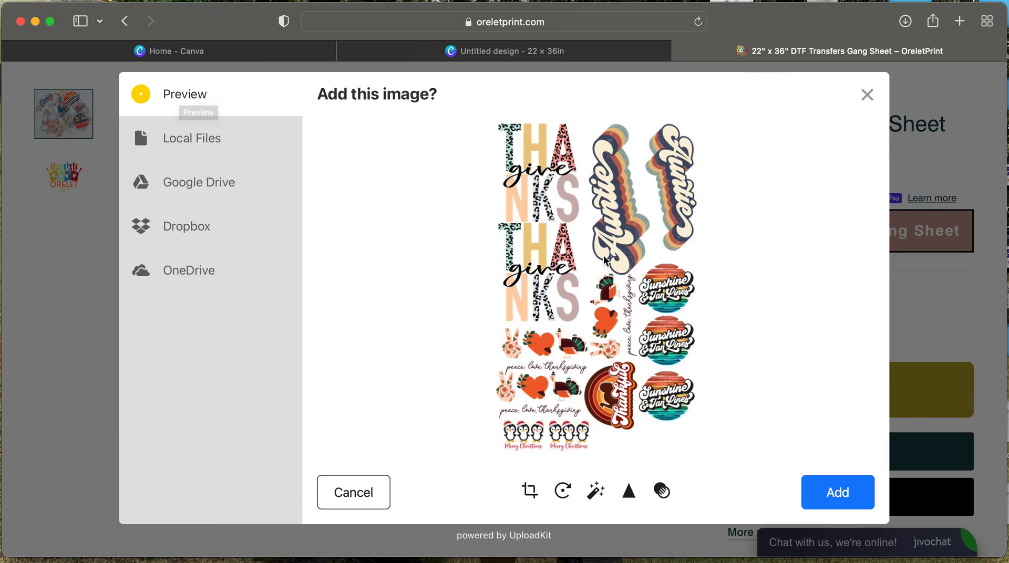
pyautogui.moveTo(709, 322)
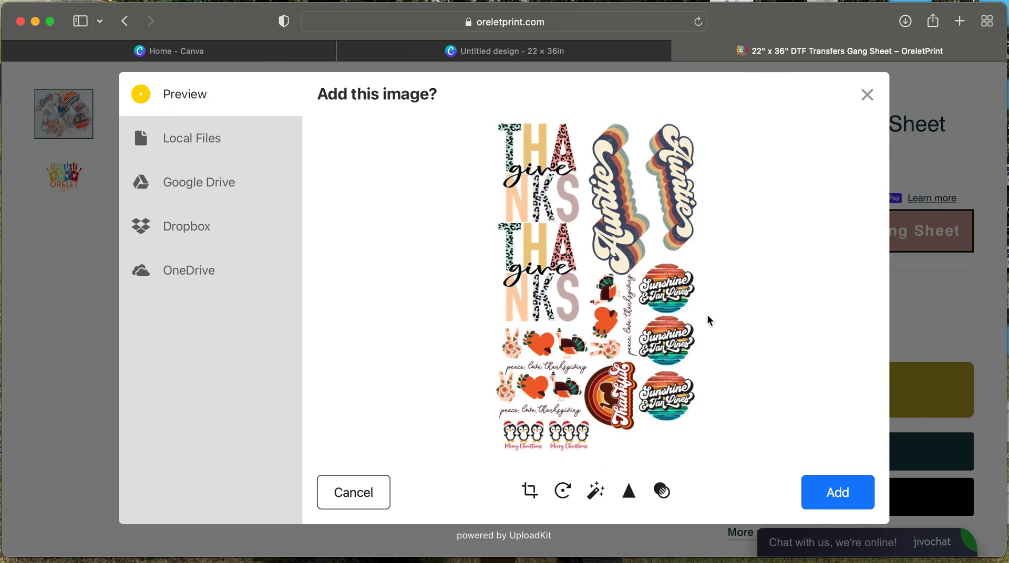
pyautogui.moveTo(608, 330)
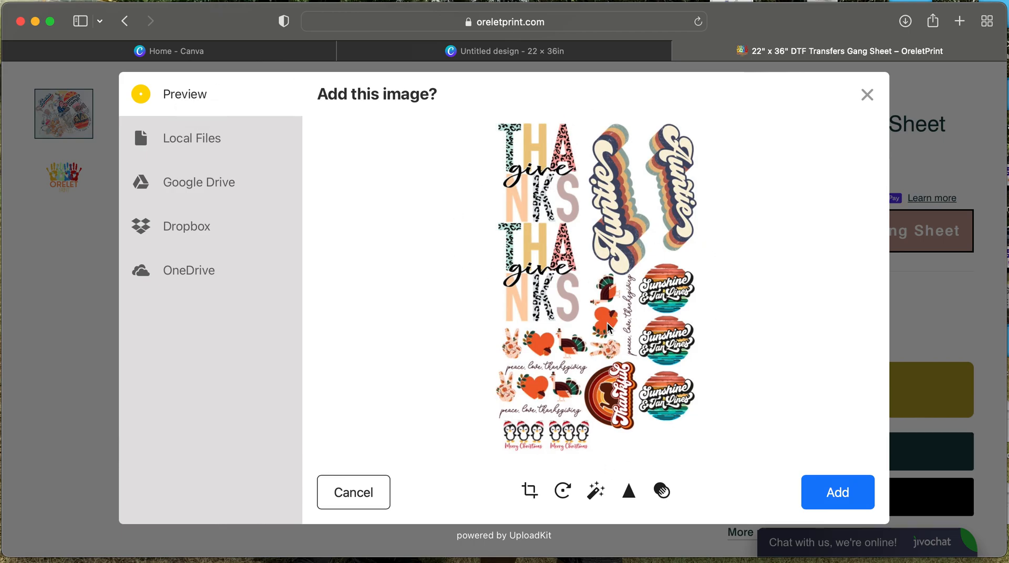
# Add the previewed gang sheet image to the 22 × 36 inch order
pyautogui.click(838, 493)
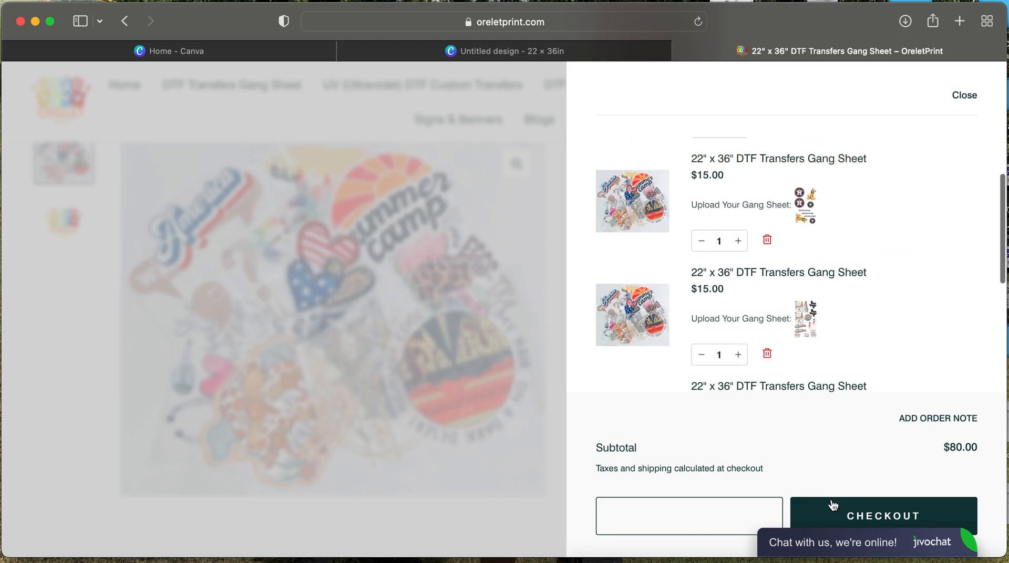
# Proceed to checkout and review the form listing four gang sheets totaling $80.00
pyautogui.click(884, 516)
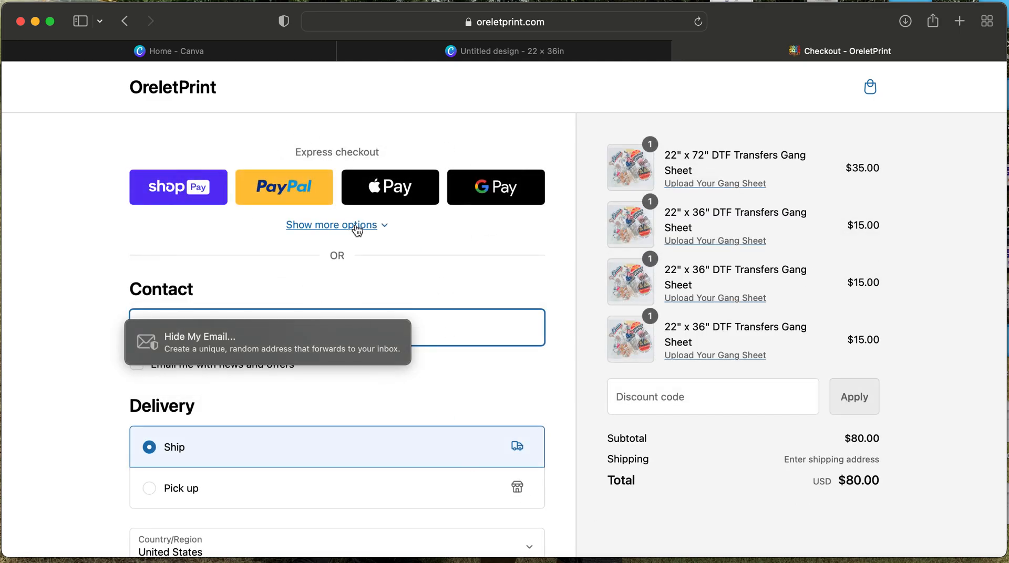
pyautogui.click(332, 225)
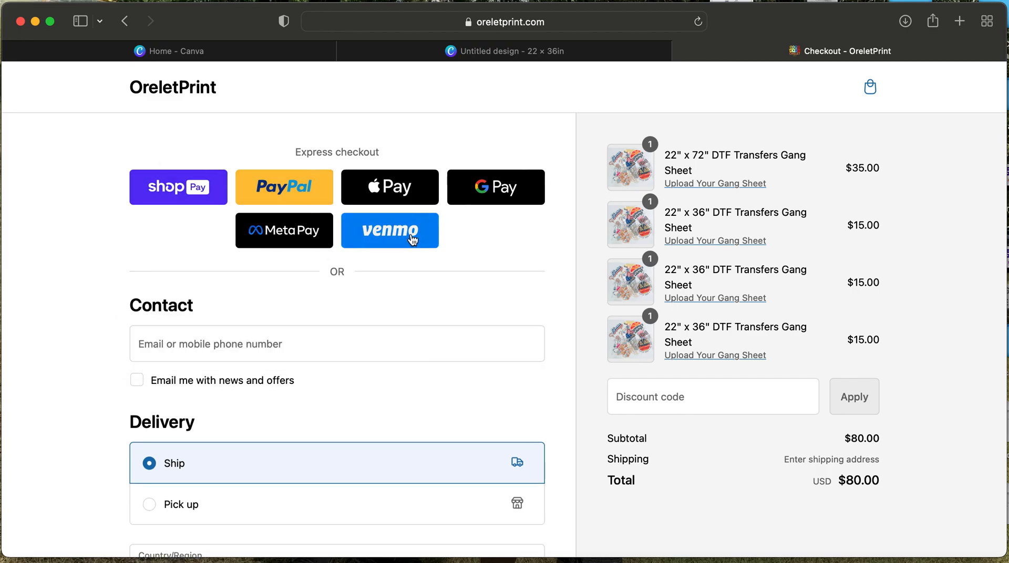
pyautogui.scroll(-3)
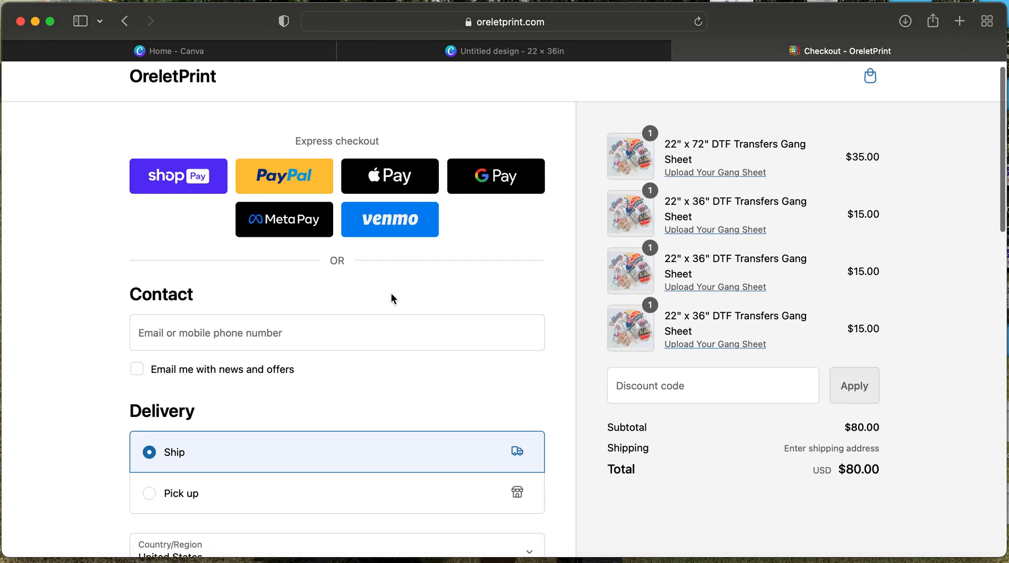
pyautogui.scroll(-3)
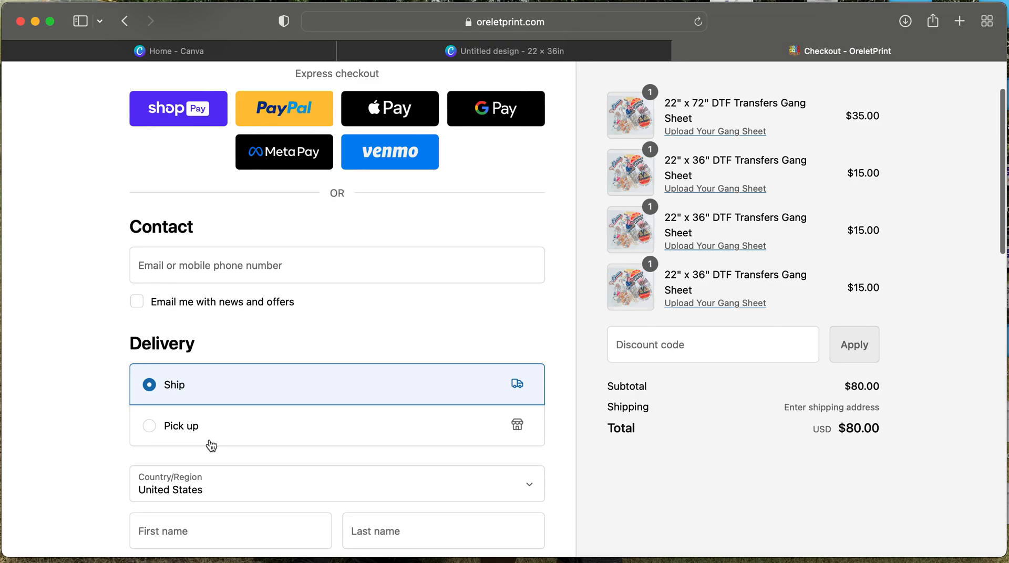
pyautogui.scroll(-3)
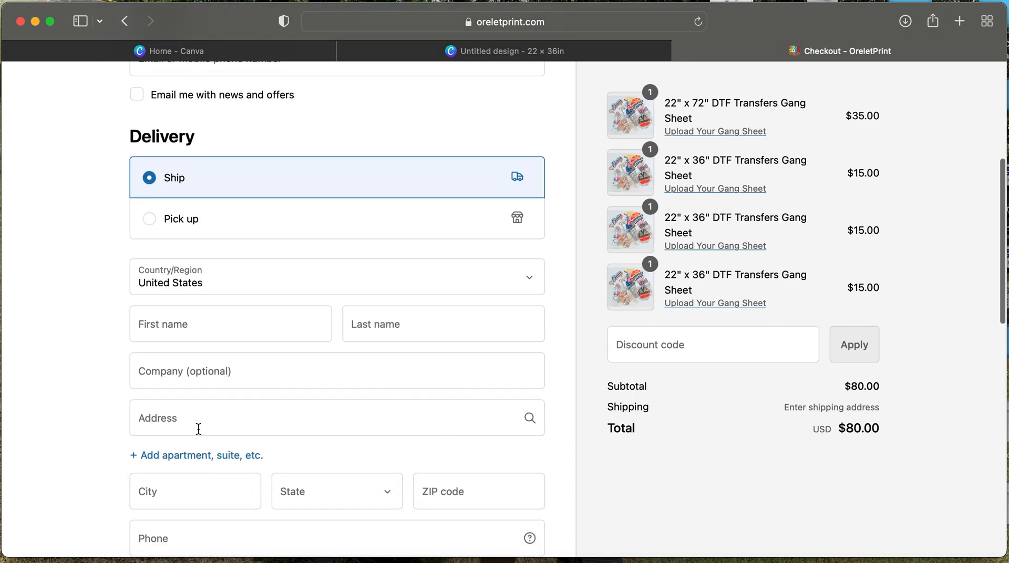
pyautogui.scroll(-3)
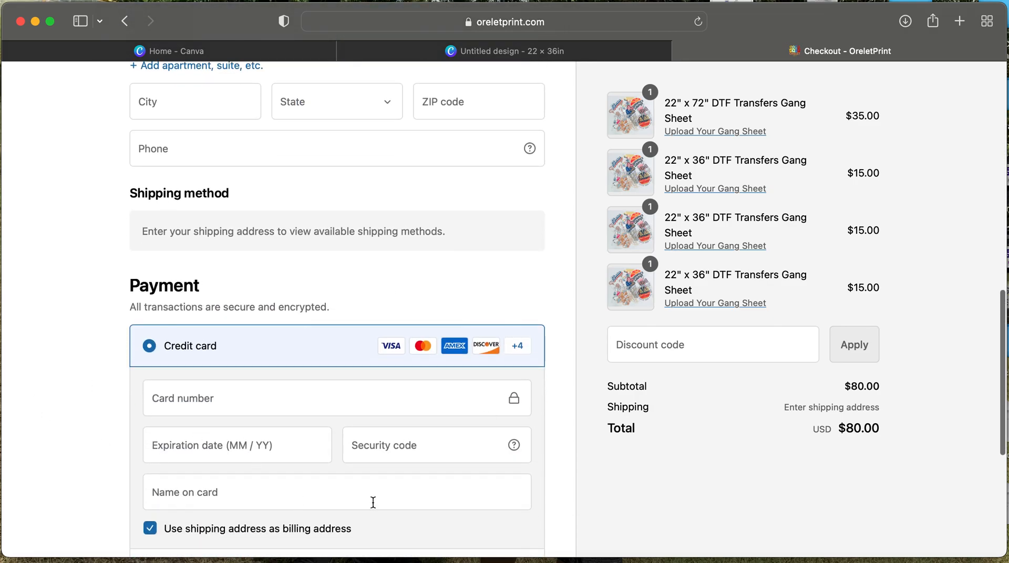
pyautogui.scroll(-3)
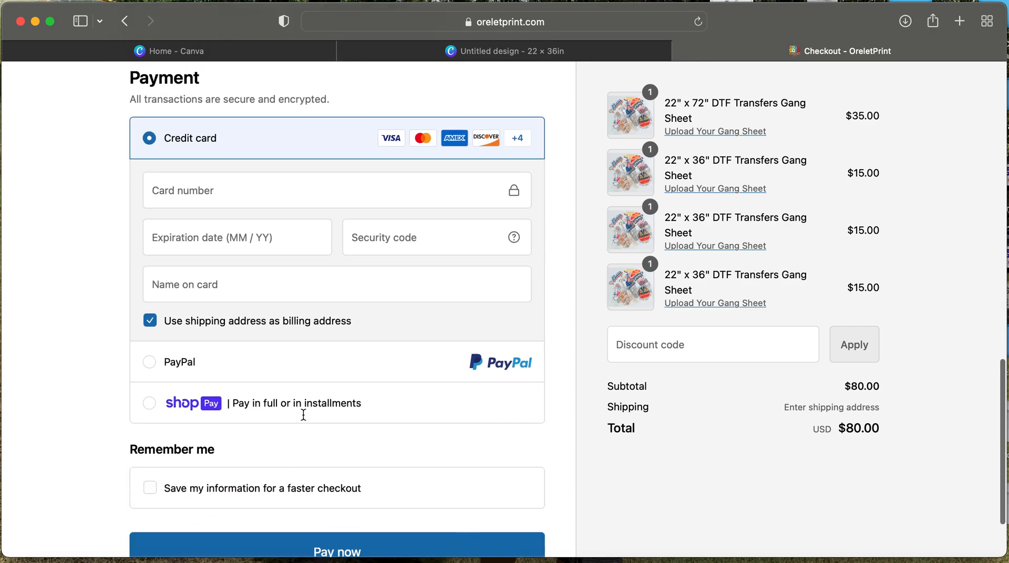
pyautogui.scroll(-3)
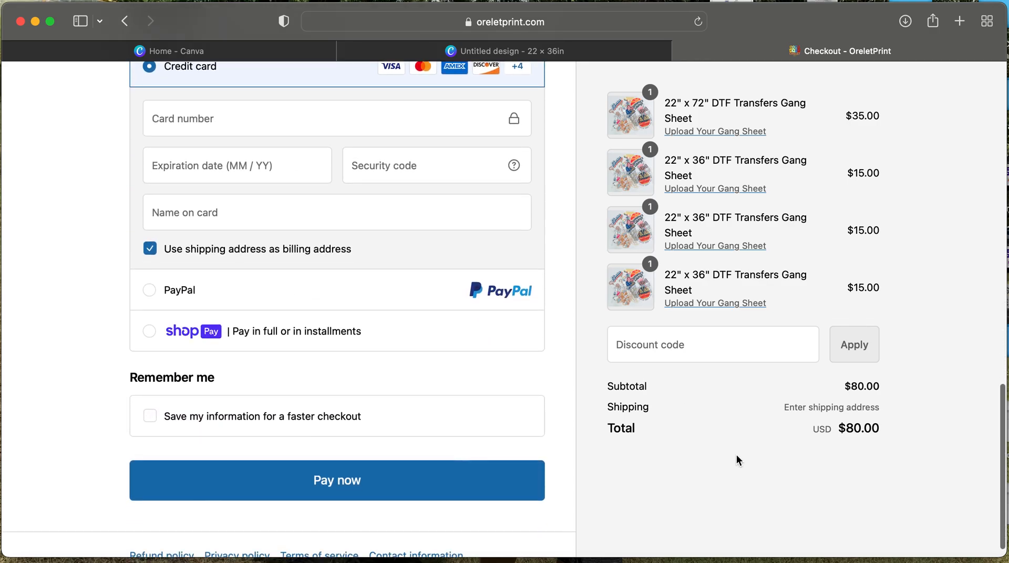